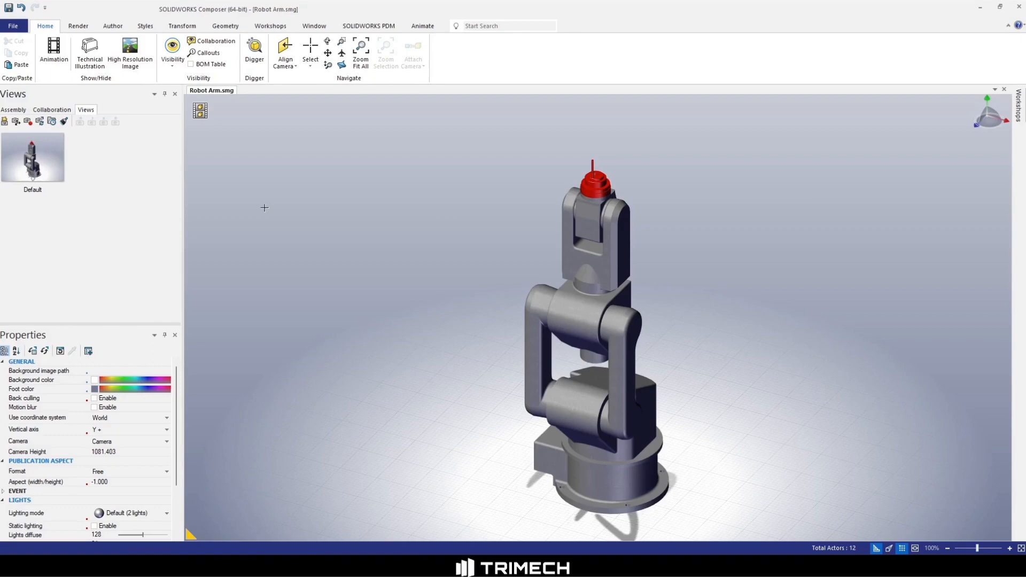
Step: Restore the Default view and show the robot arm's assembly tree with transform tools available
left_click(32, 157)
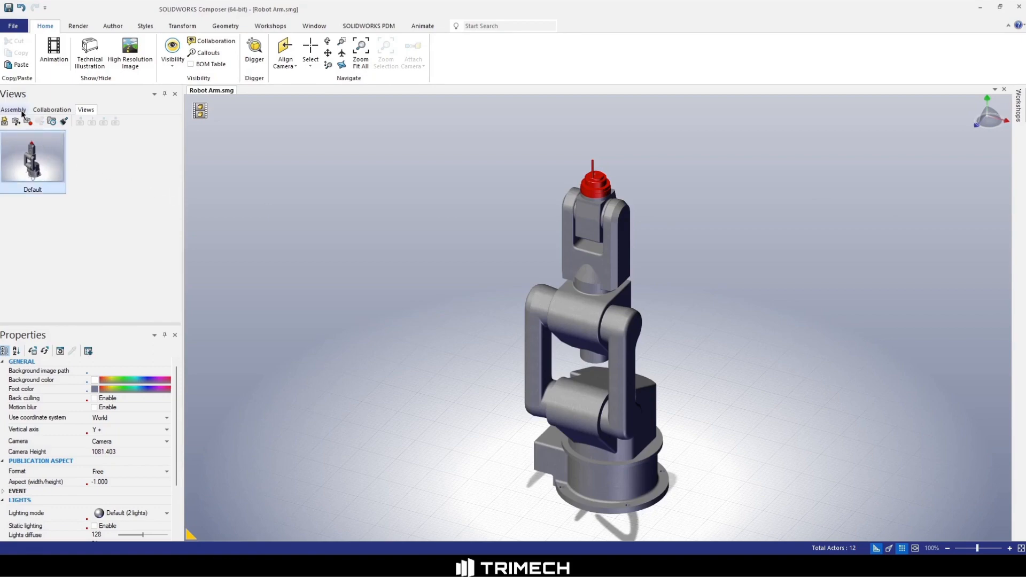
left_click(13, 109)
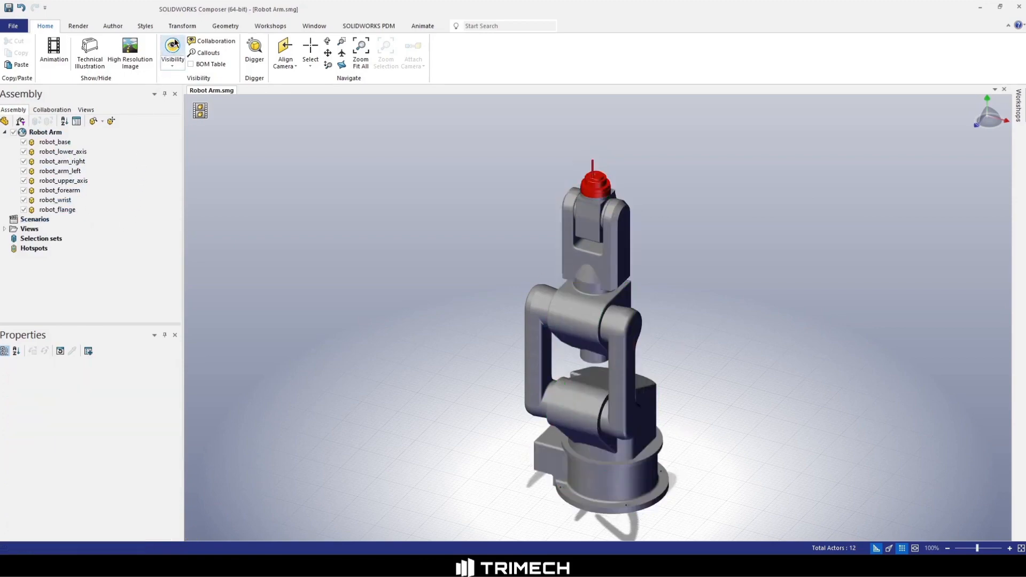
left_click(182, 25)
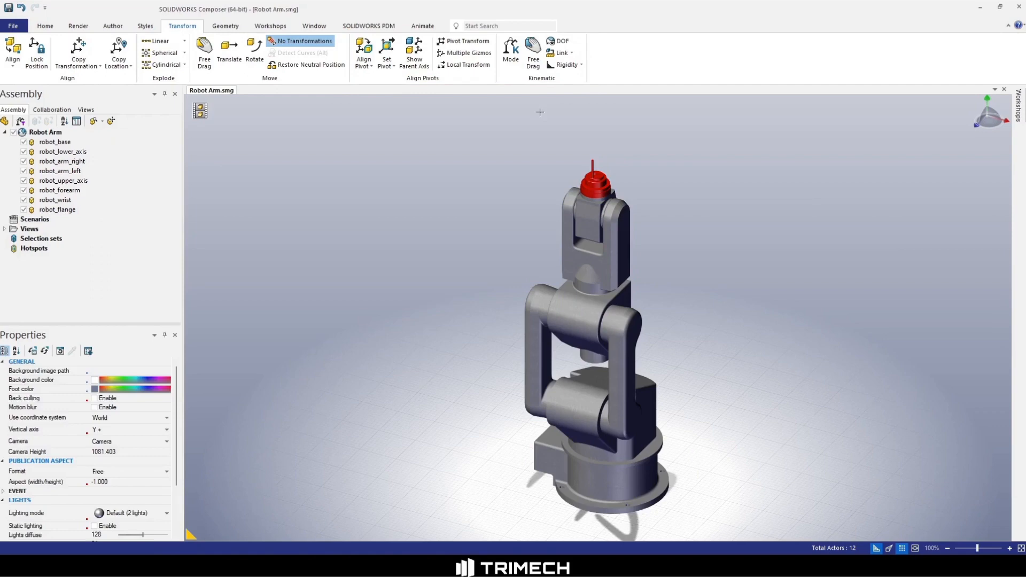
mouse_move(562, 102)
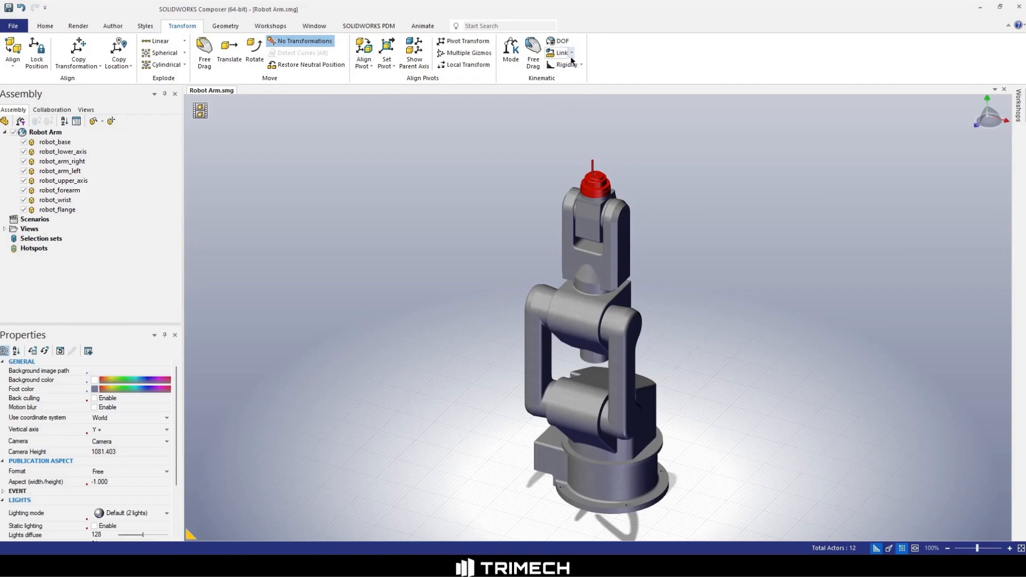
Step: Link each robot part child-to-parent, including the forearm, into one nested chain
left_click(568, 53)
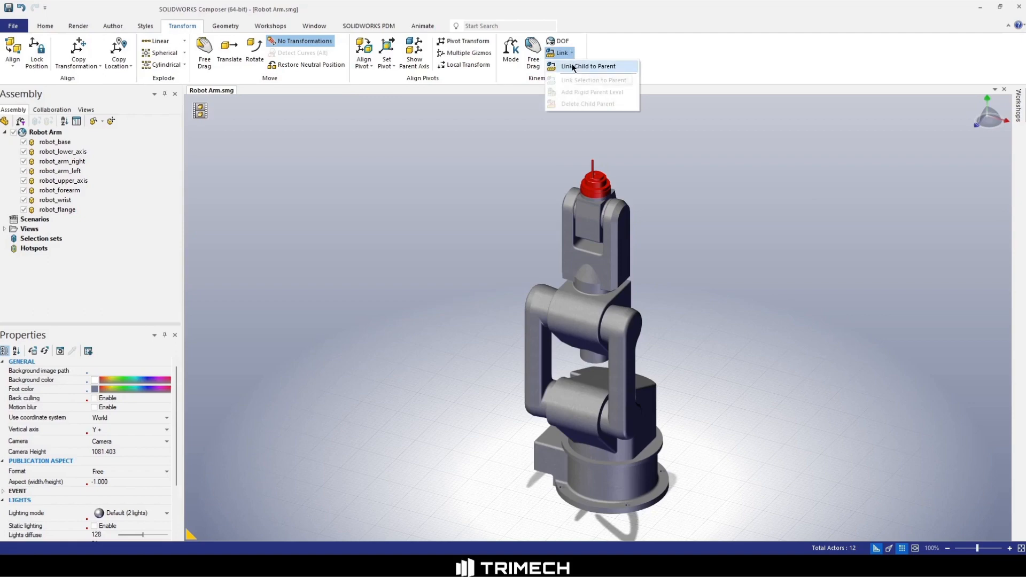
left_click(588, 66)
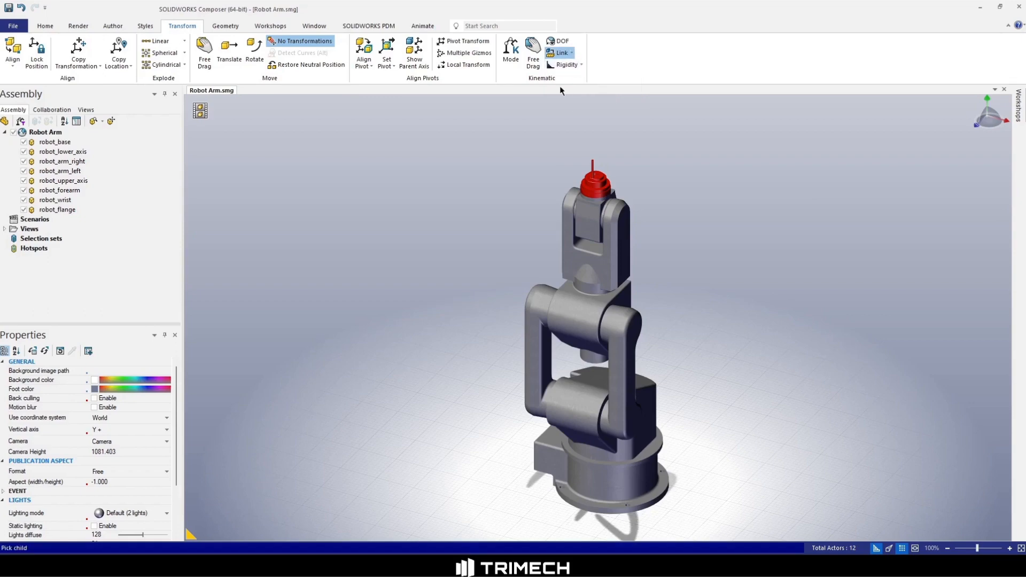
left_click(594, 186)
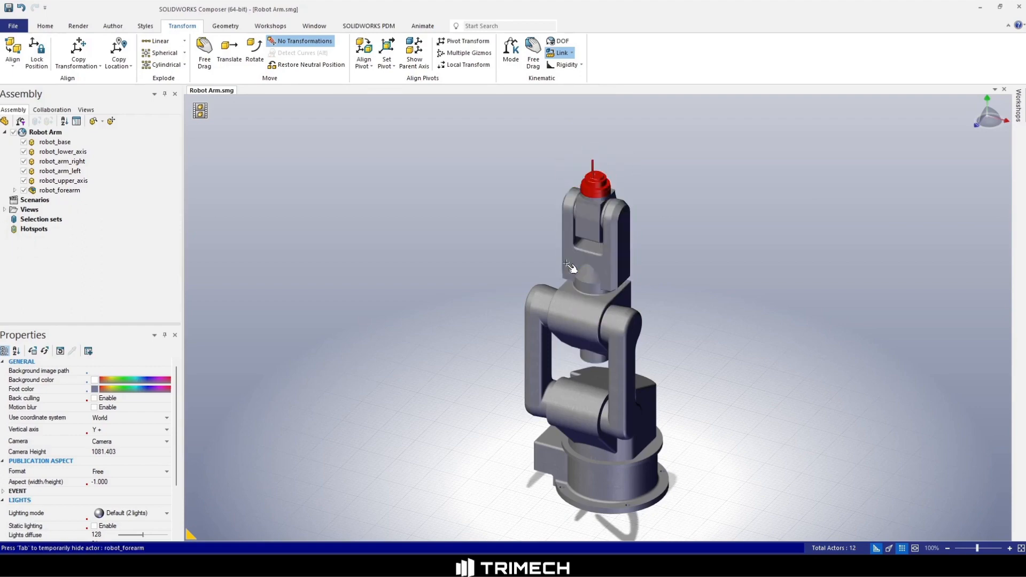
left_click(575, 308)
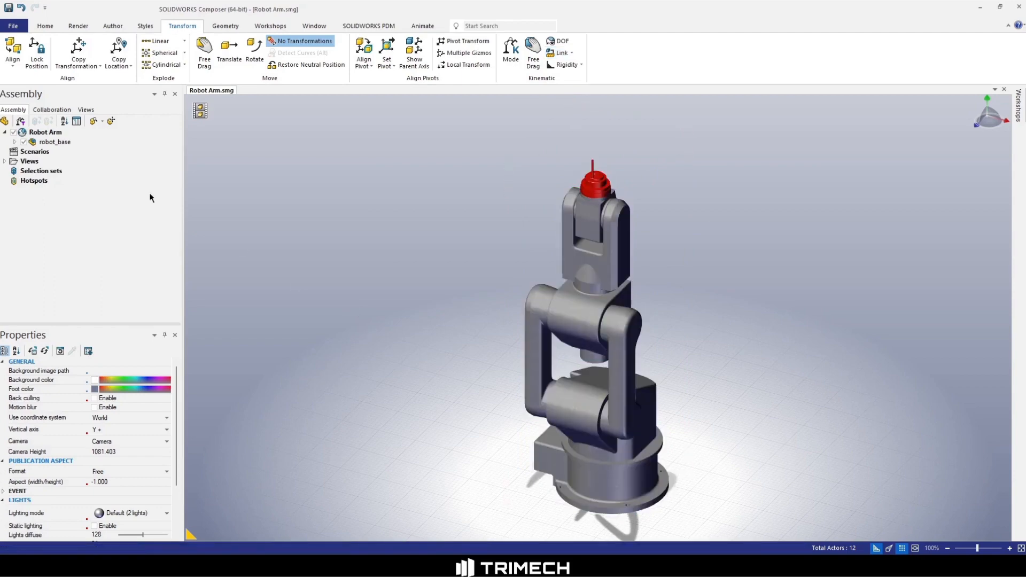
left_click(55, 142)
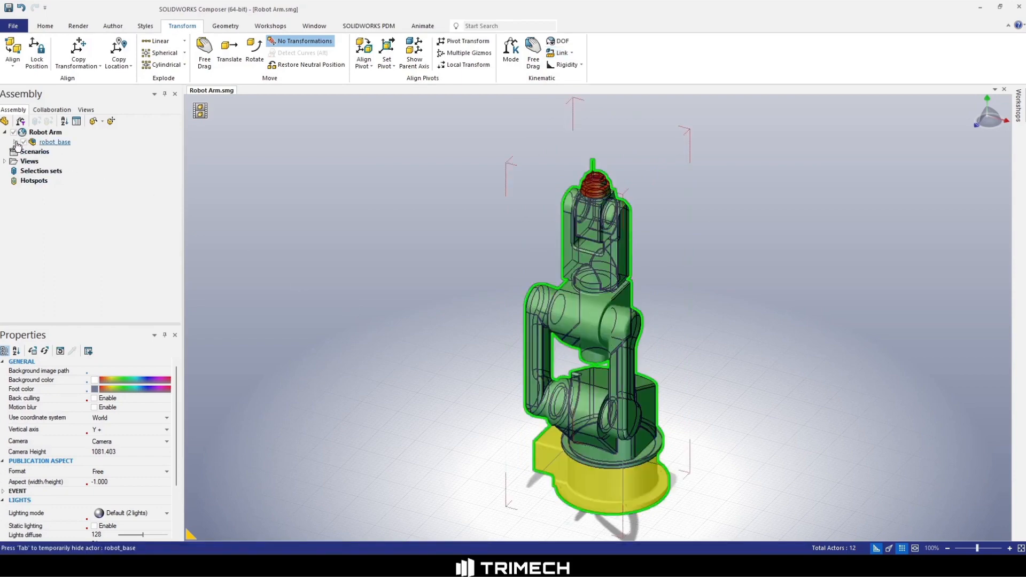
Step: Expand the Assembly tree from robot_base down to robot_flange
left_click(31, 142)
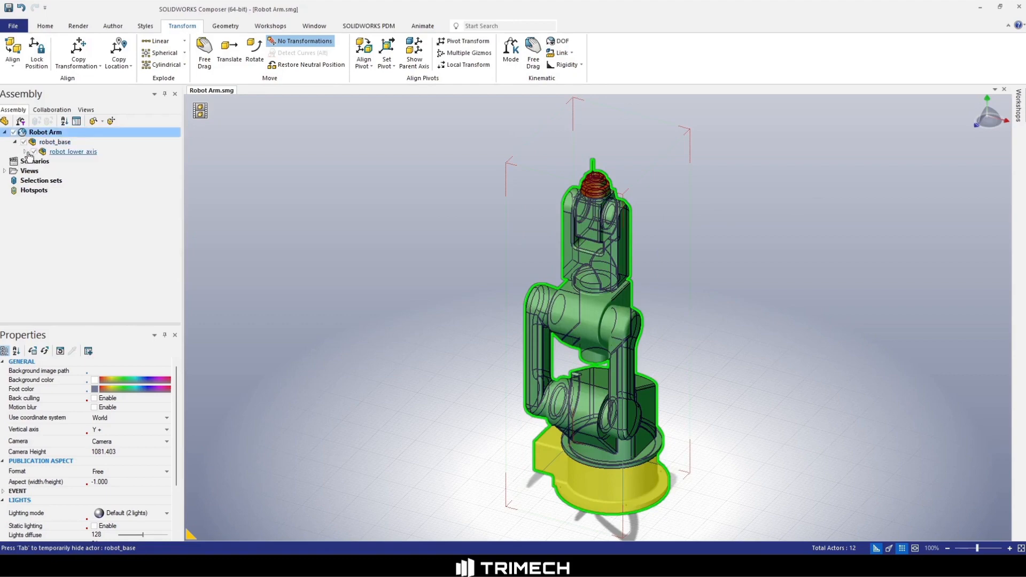
left_click(33, 151)
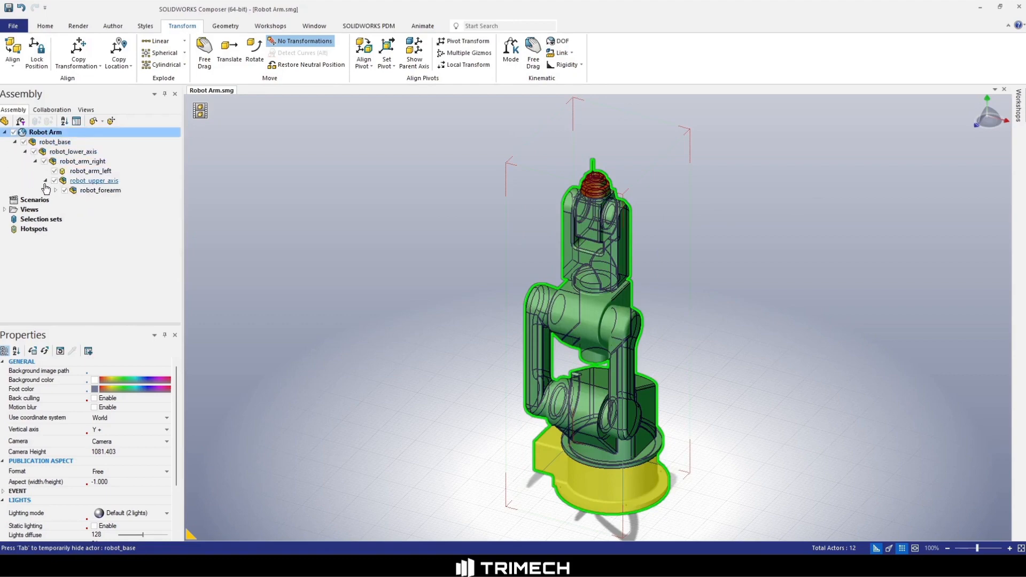
left_click(66, 190)
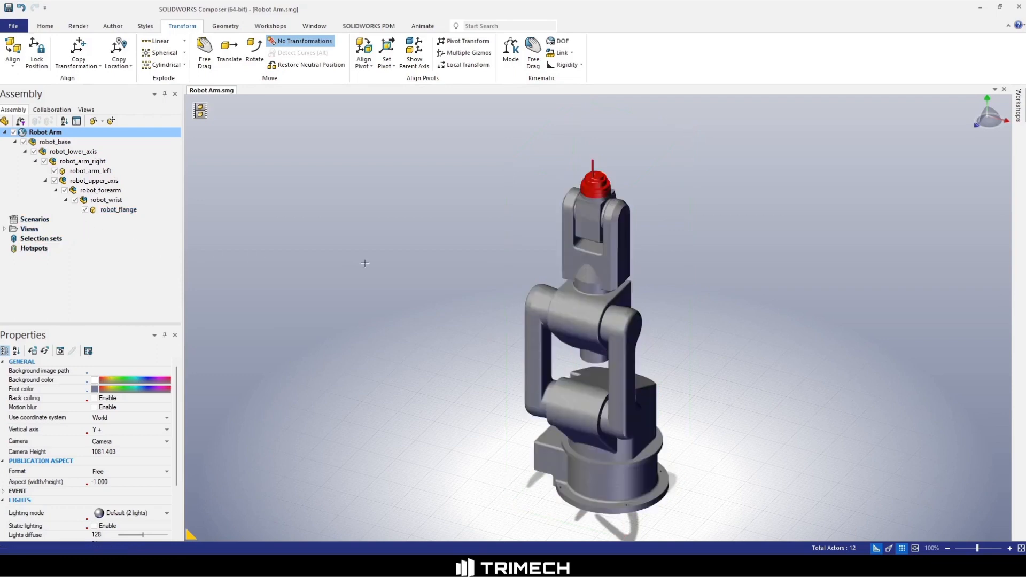
mouse_move(386, 245)
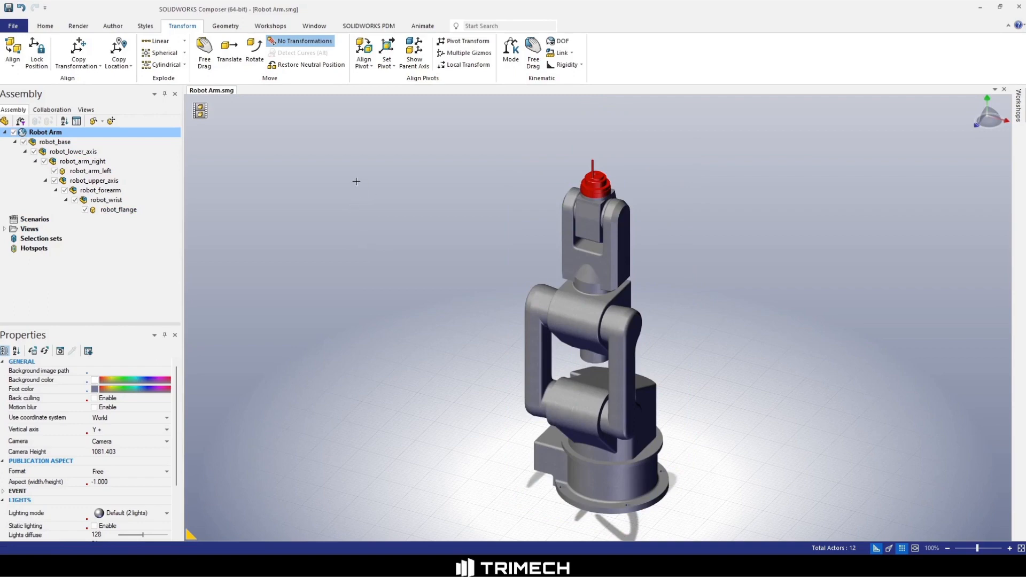
mouse_move(426, 175)
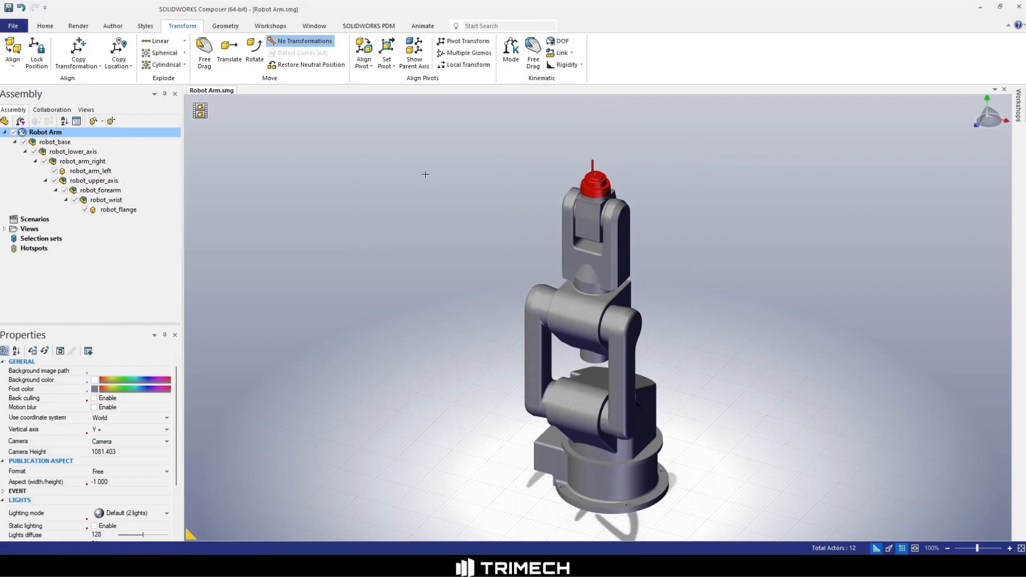
mouse_move(578, 167)
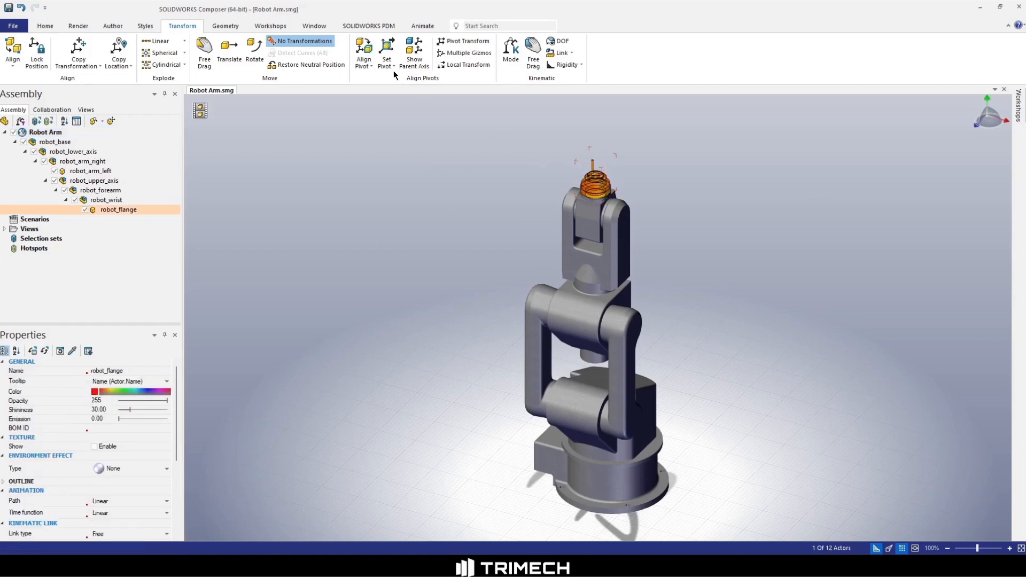
Step: Place the robot_flange and robot_wrist pivots on their joint axes
left_click(386, 52)
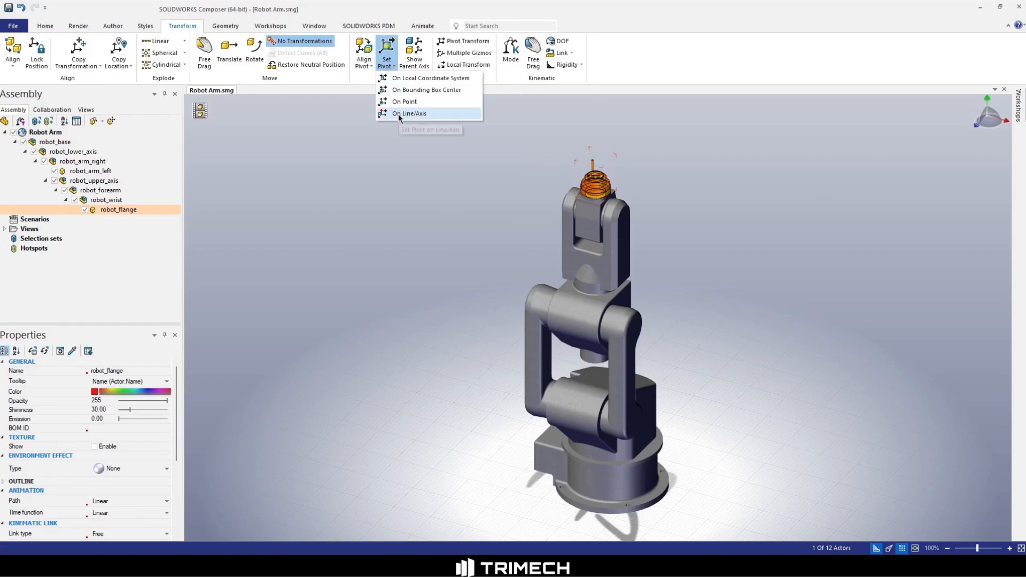
left_click(409, 113)
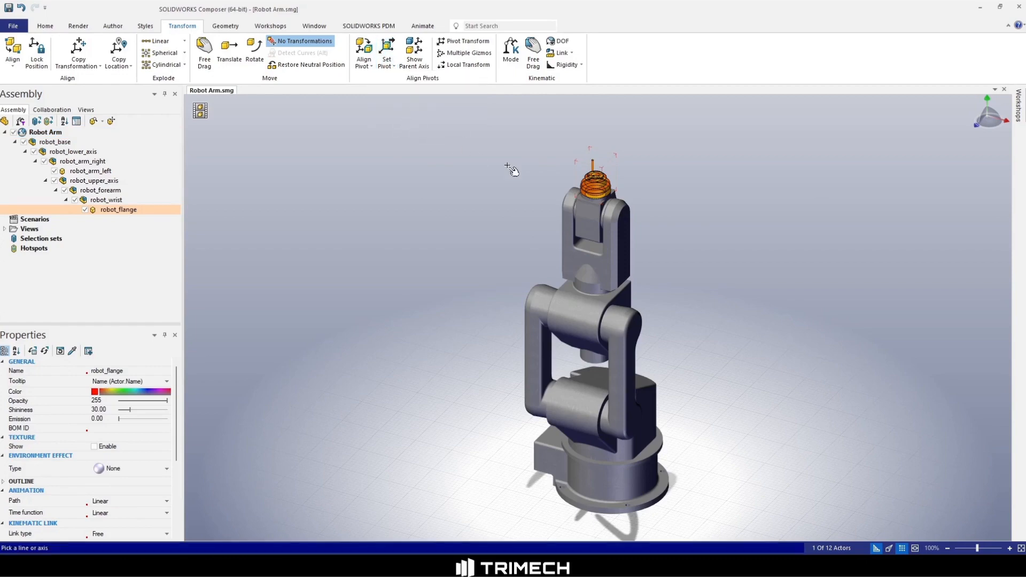
left_click(594, 190)
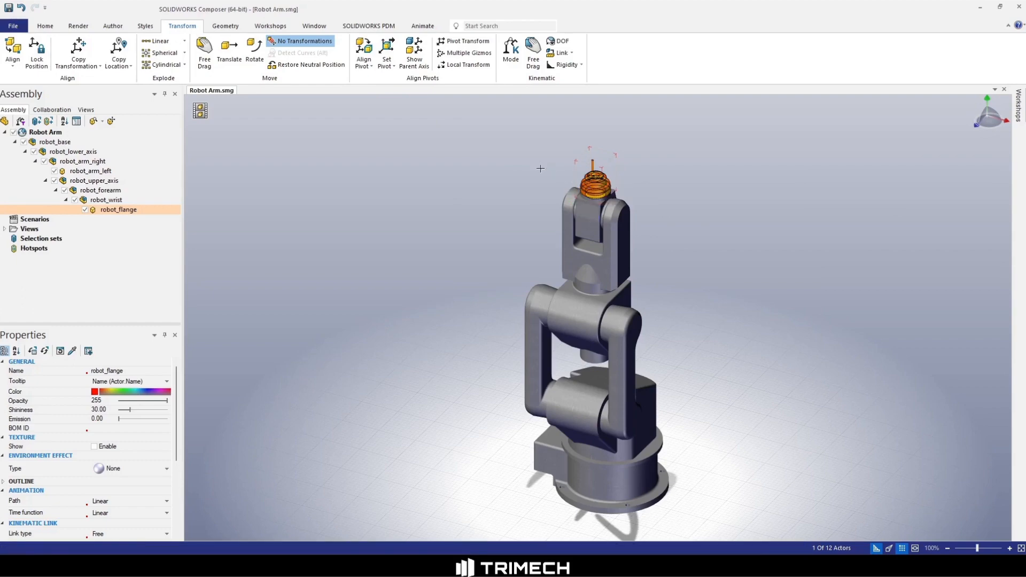
left_click(106, 199)
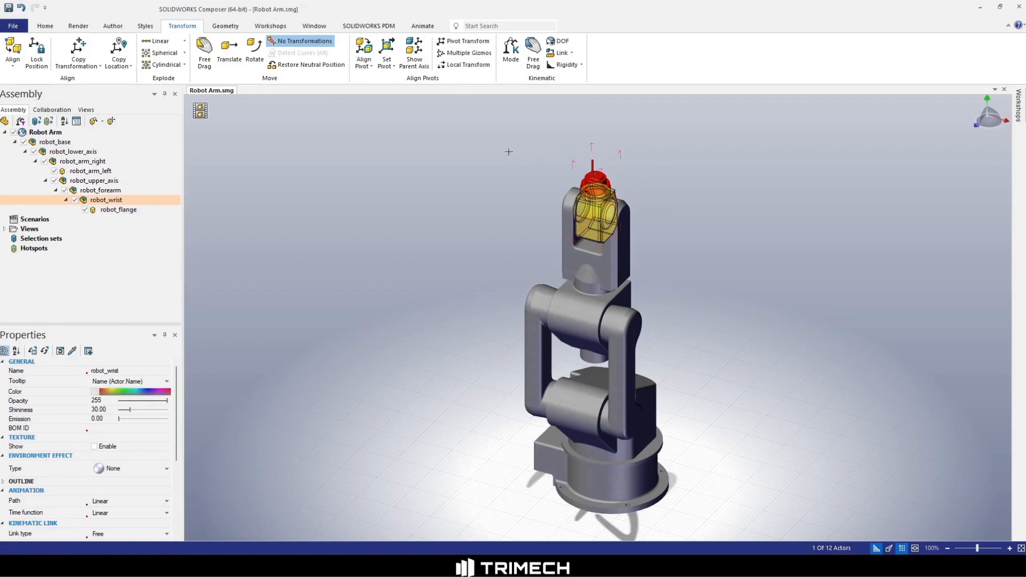
left_click(385, 56)
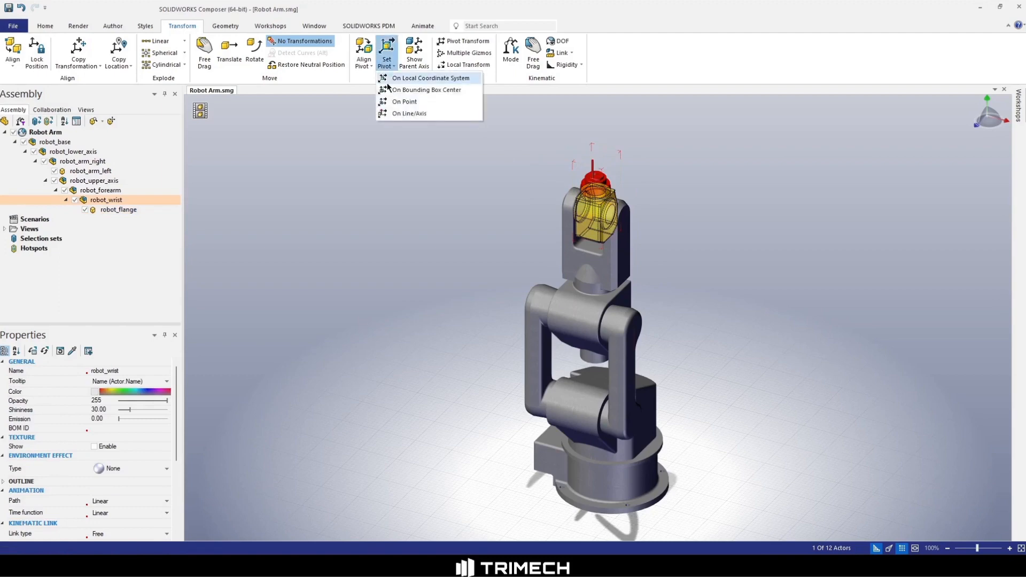
mouse_move(408, 113)
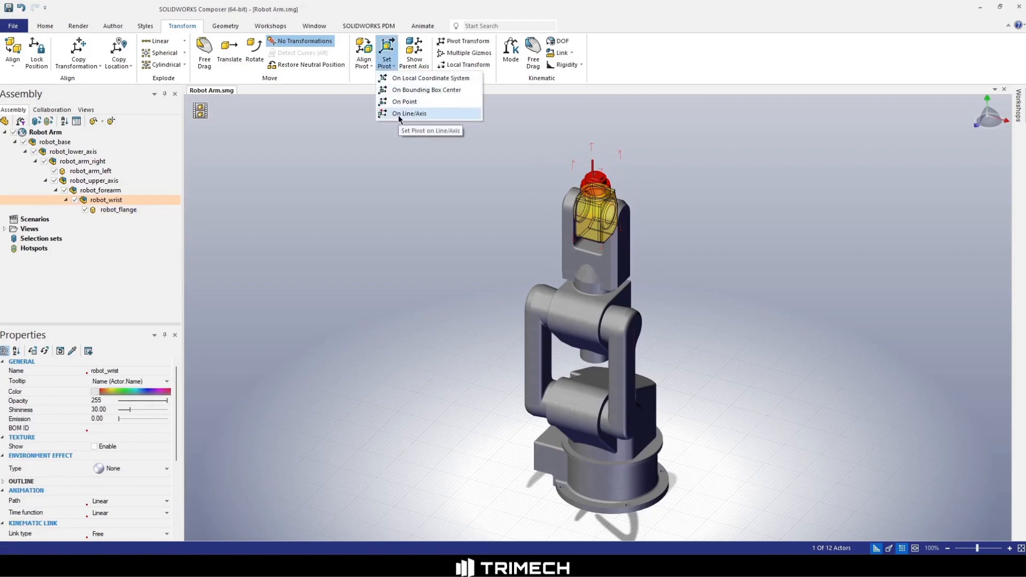
left_click(408, 113)
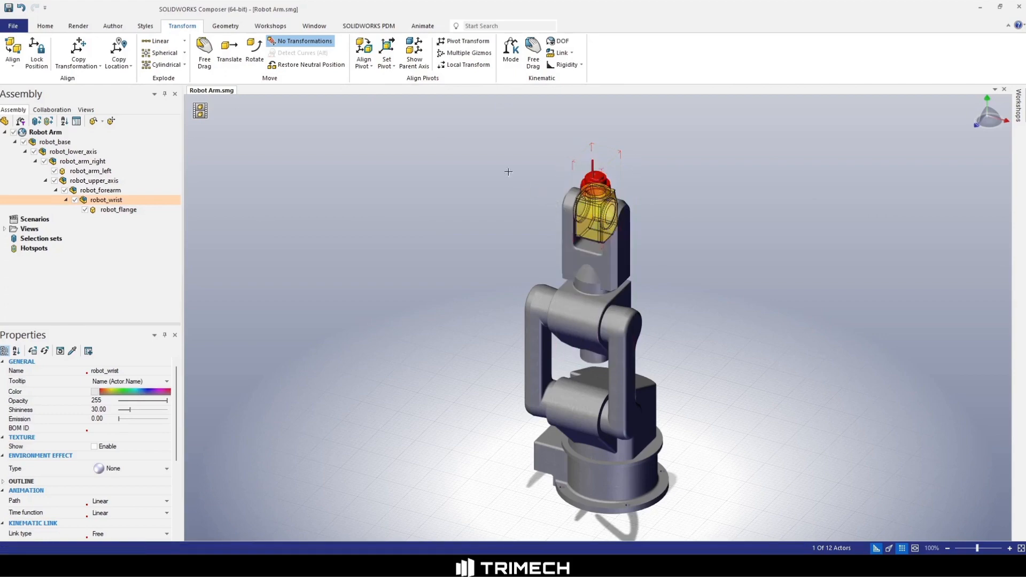
Step: Select robot_forearm, then robot_arm_left, and place a pivot on robot_arm_left
left_click(101, 189)
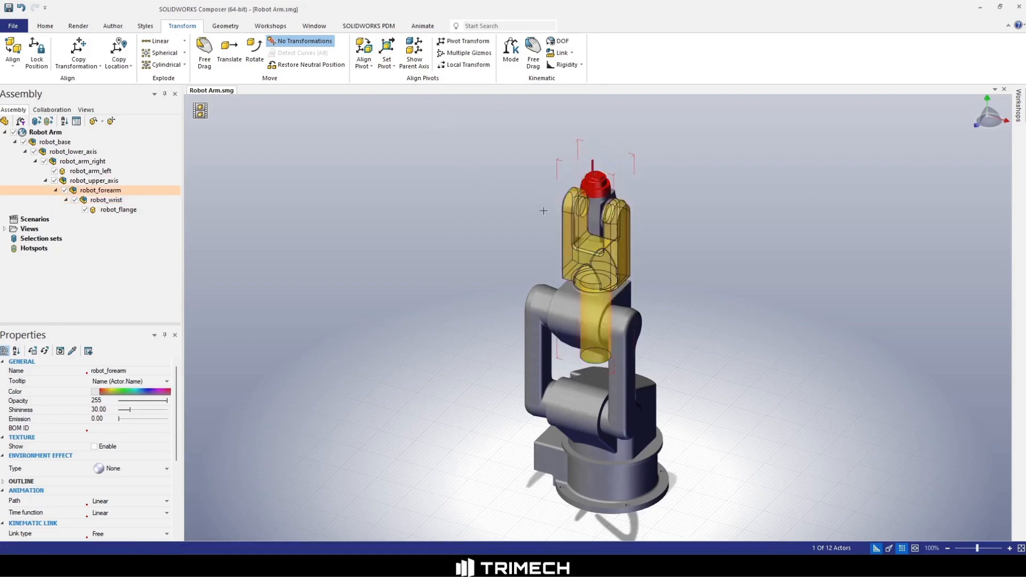
left_click(592, 363)
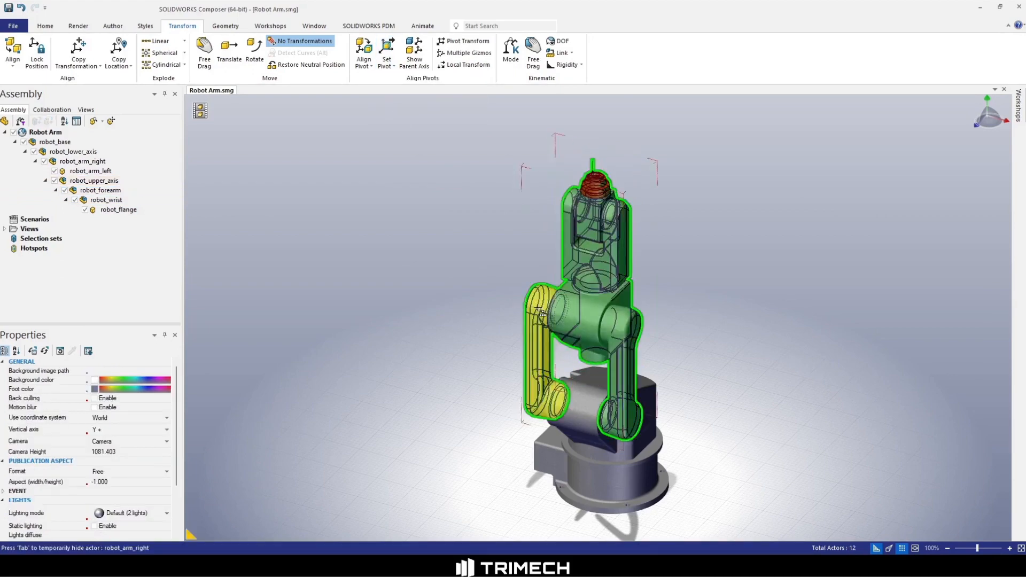
left_click(90, 170)
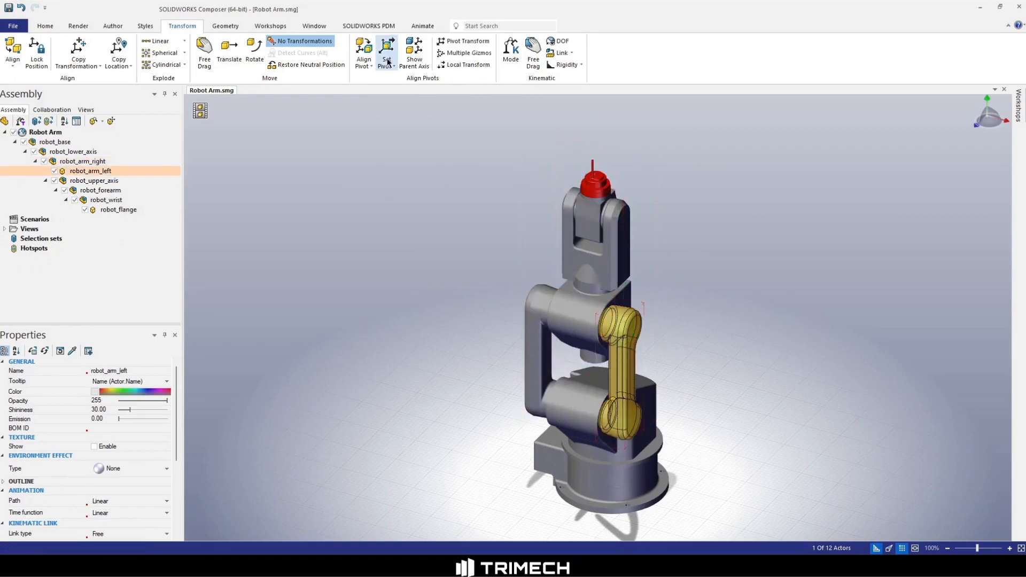
left_click(386, 51)
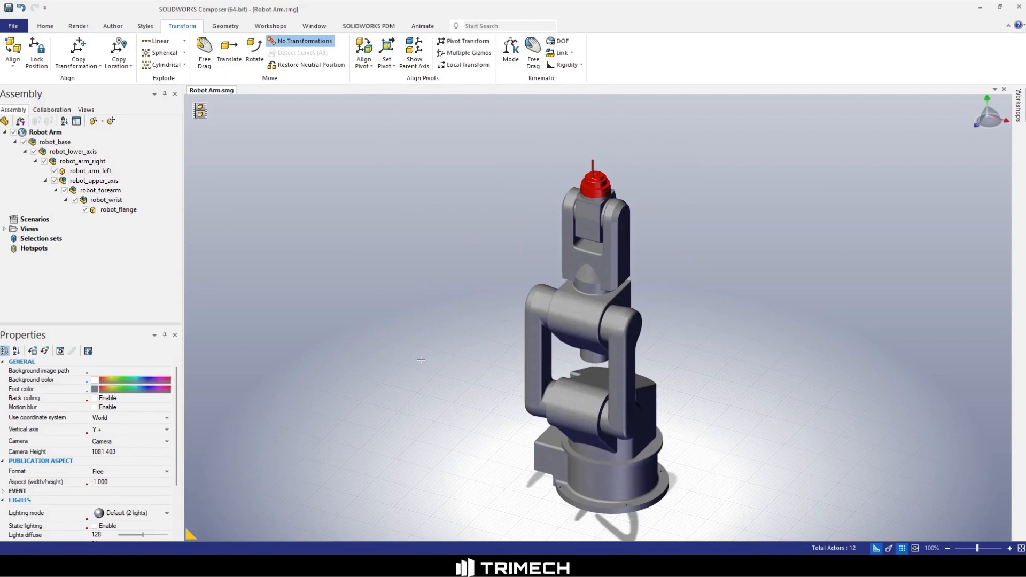
Step: Enable multiple translate gizmos, box-select all arm parts, and align their pivots with world axes
left_click(229, 52)
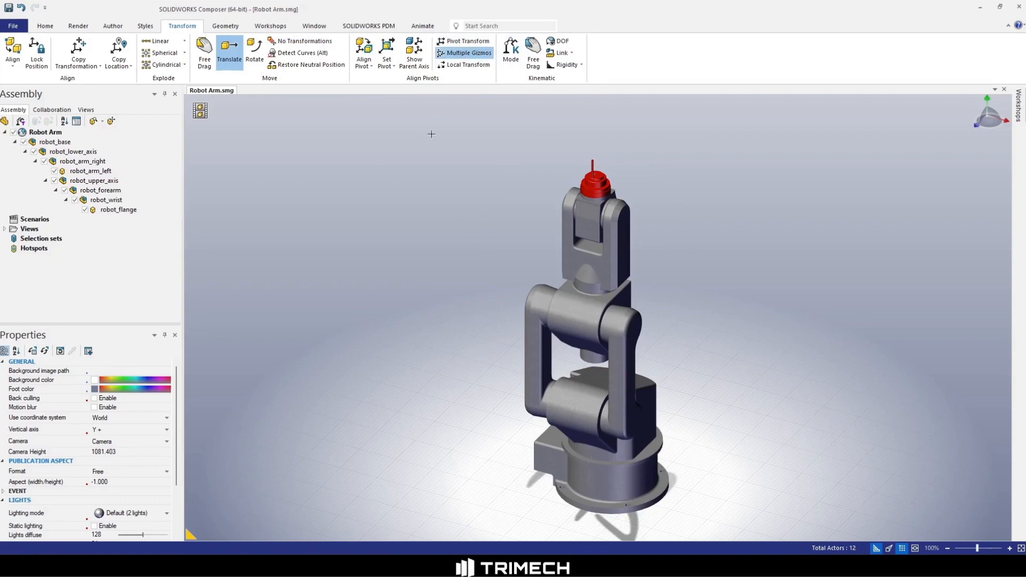
left_click_drag(431, 134, 737, 528)
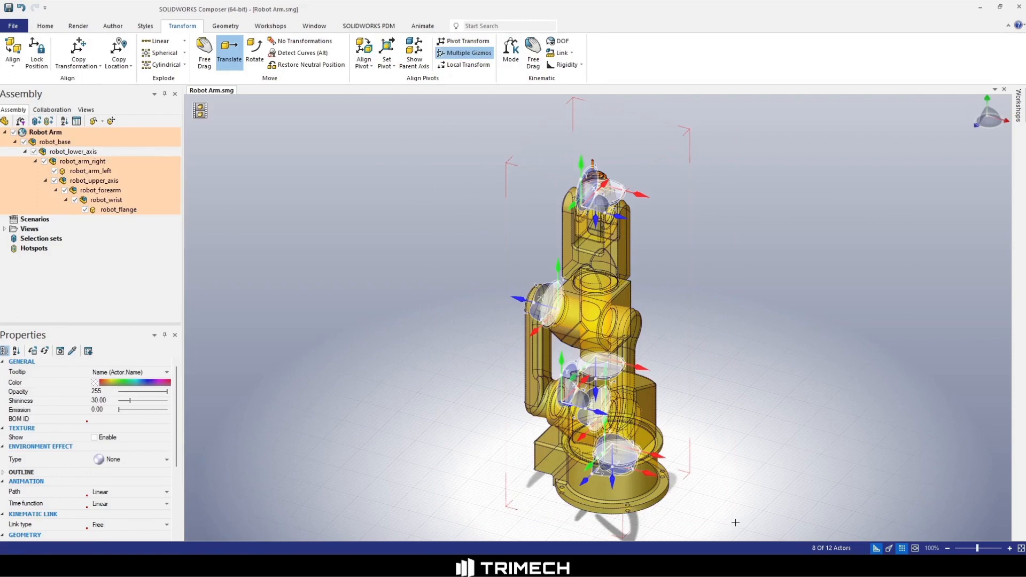
mouse_move(590, 87)
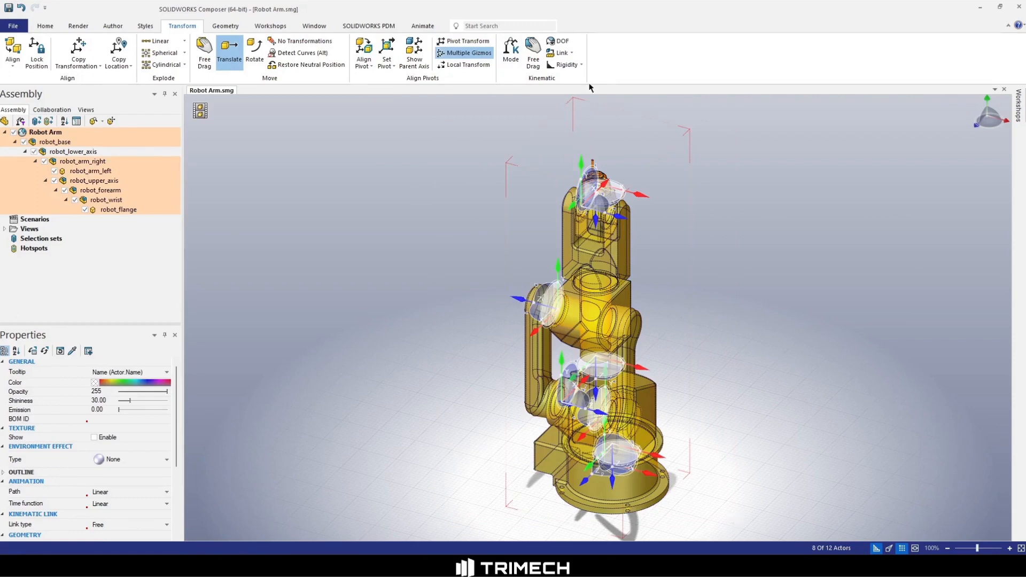
mouse_move(364, 52)
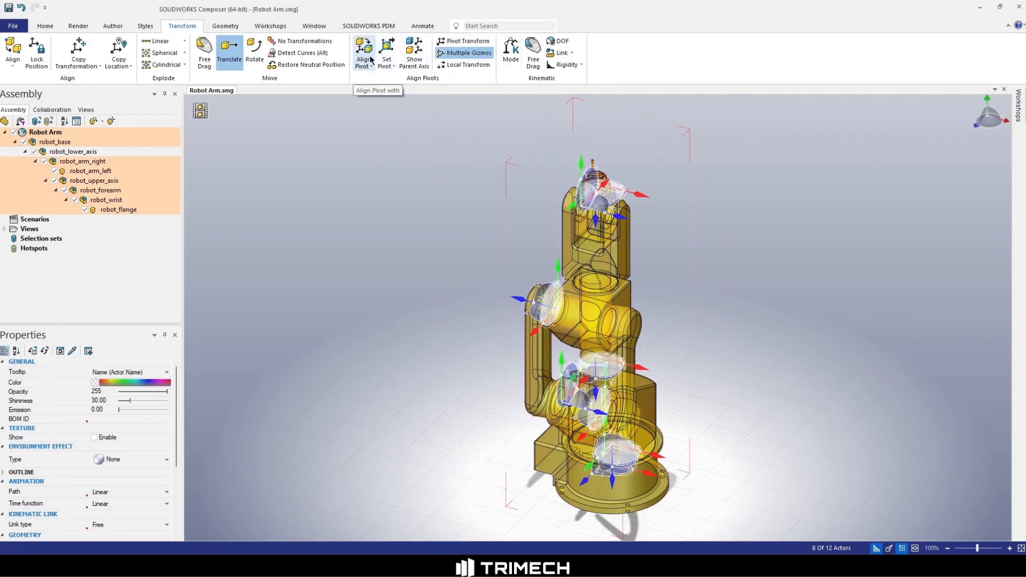
left_click(363, 52)
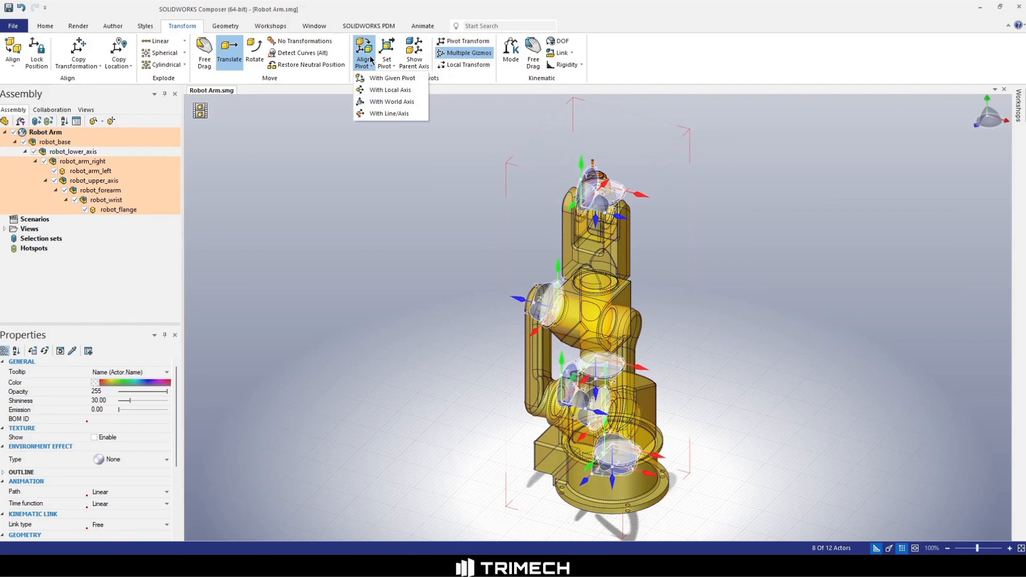
left_click(390, 90)
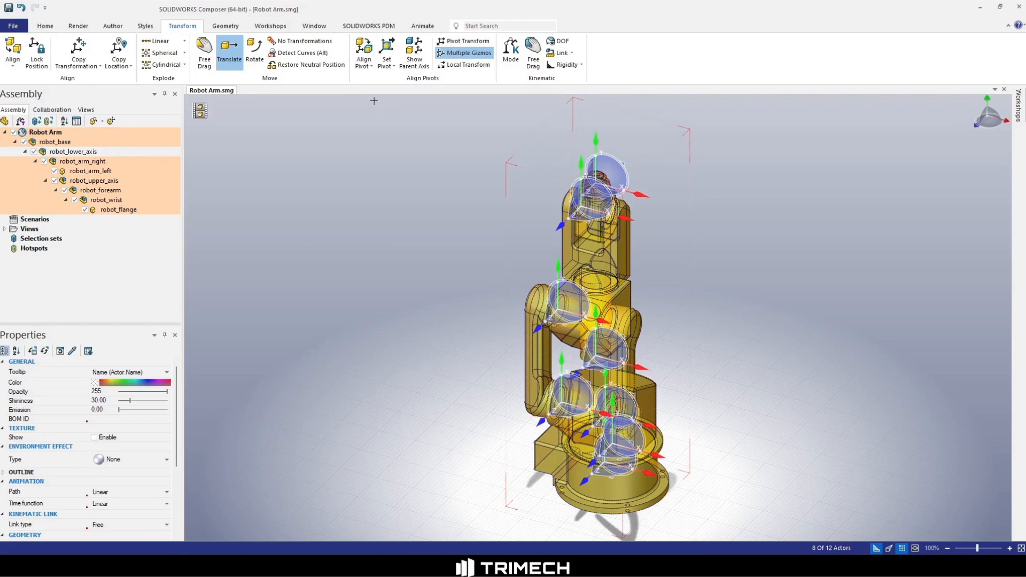
mouse_move(378, 105)
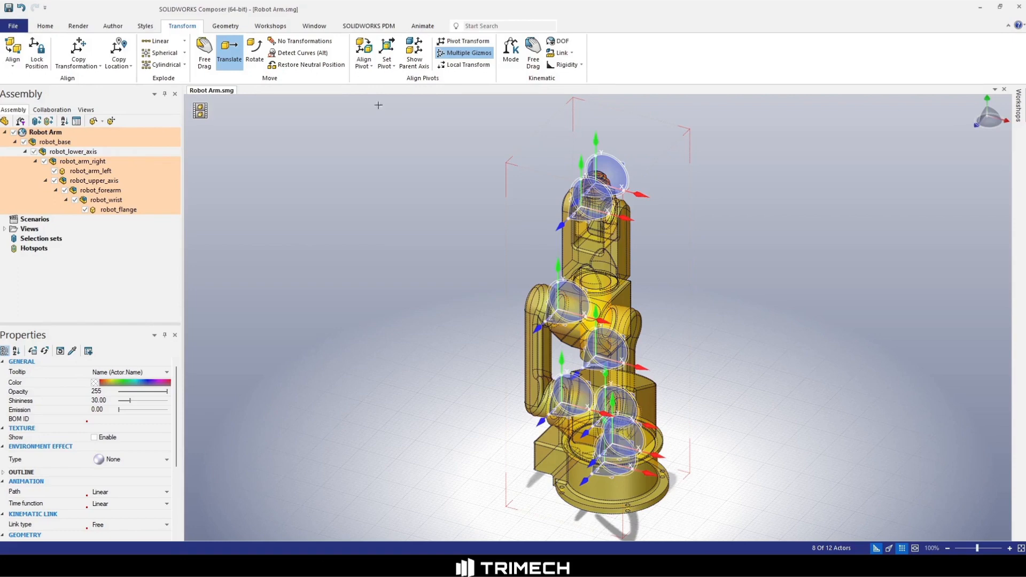
mouse_move(485, 217)
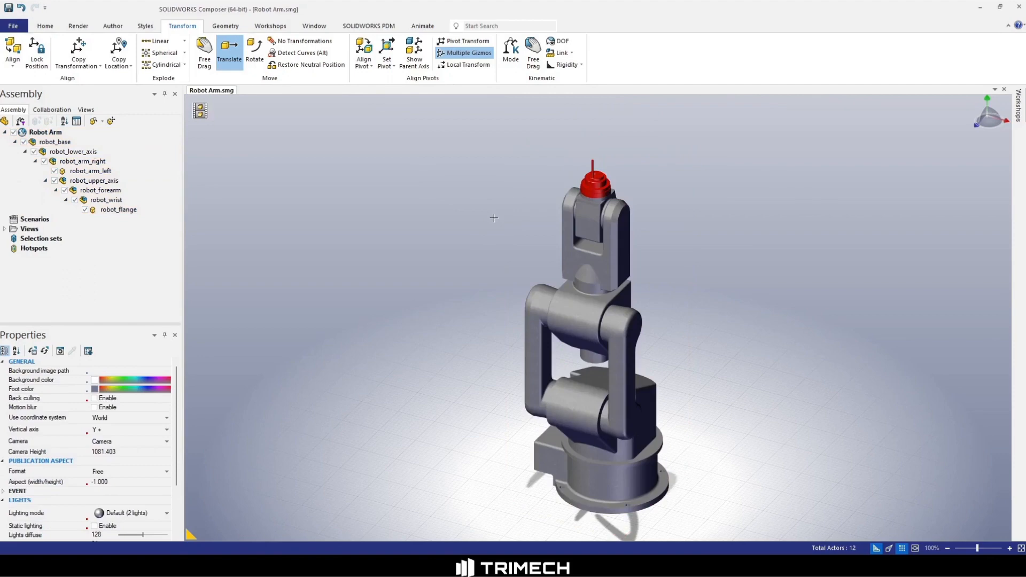
mouse_move(550, 203)
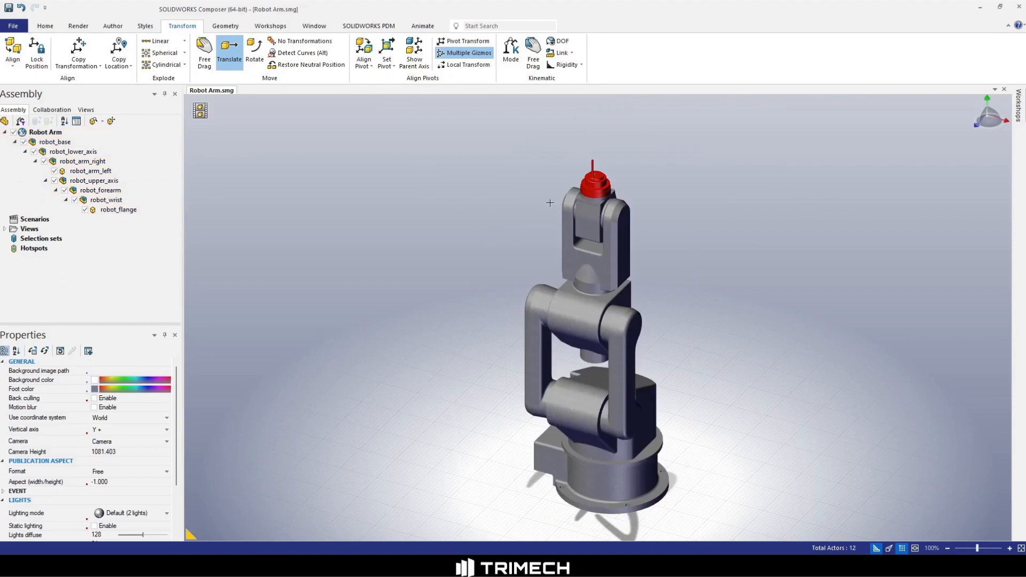
Step: Give robot_flange a Pivot kinematic link and choose its rotation axis
left_click(592, 183)
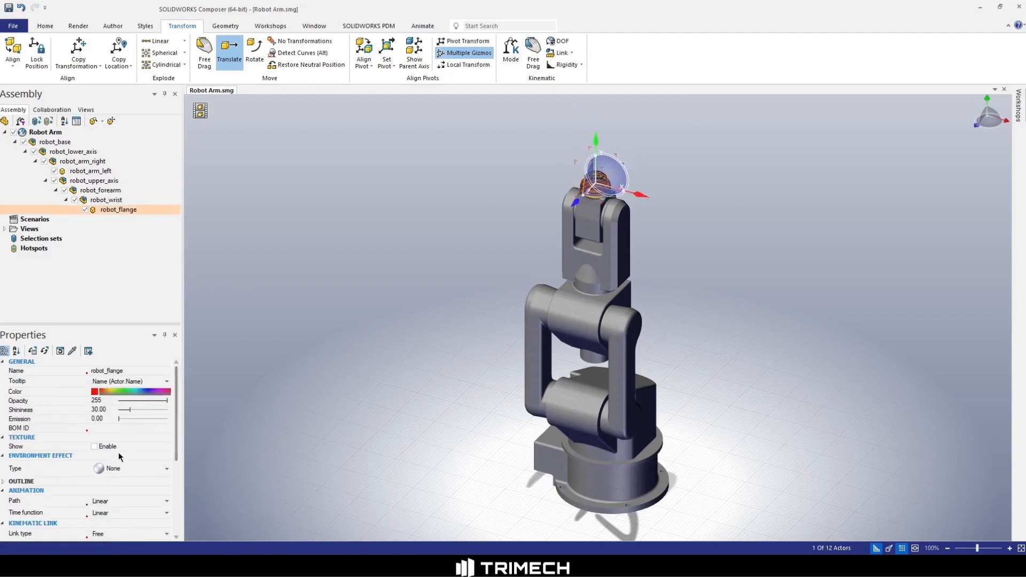
scroll("down", 3)
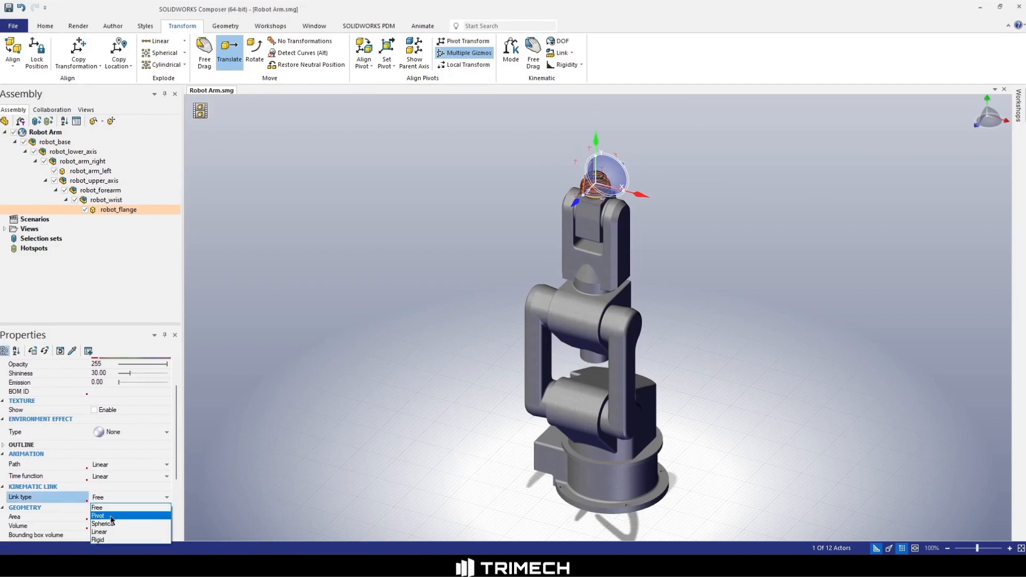
left_click(97, 516)
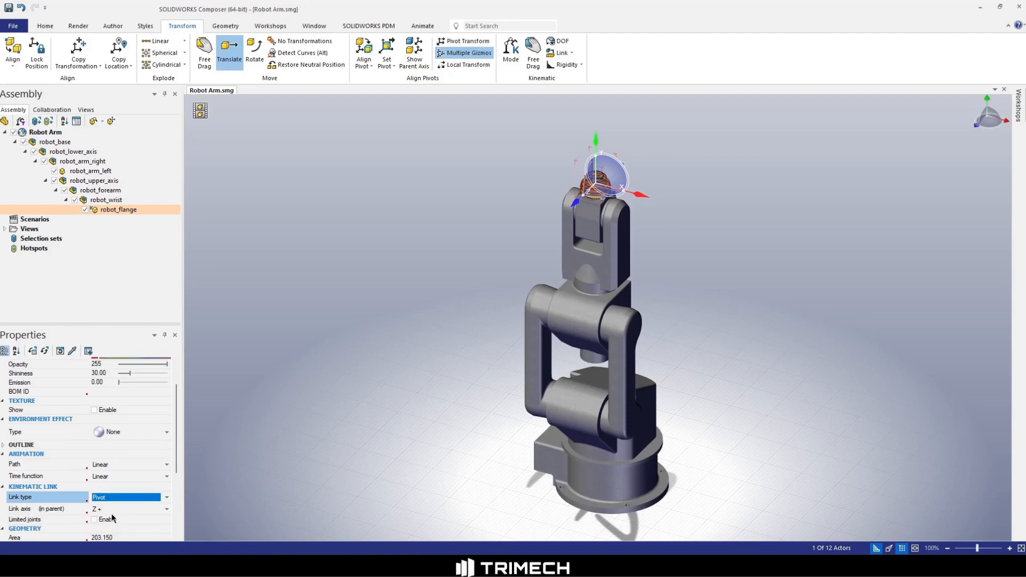
left_click(167, 508)
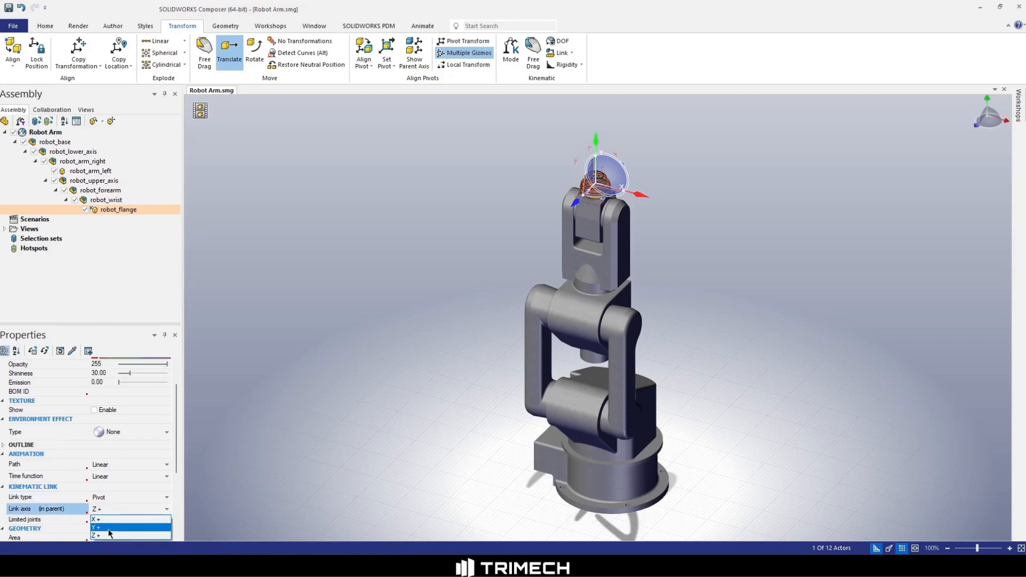
left_click(96, 527)
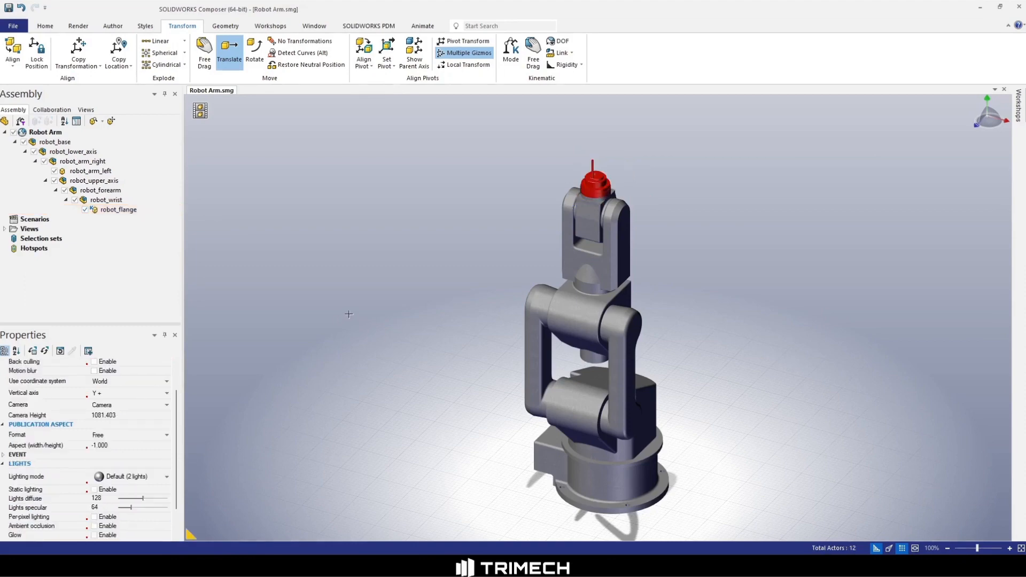
mouse_move(559, 41)
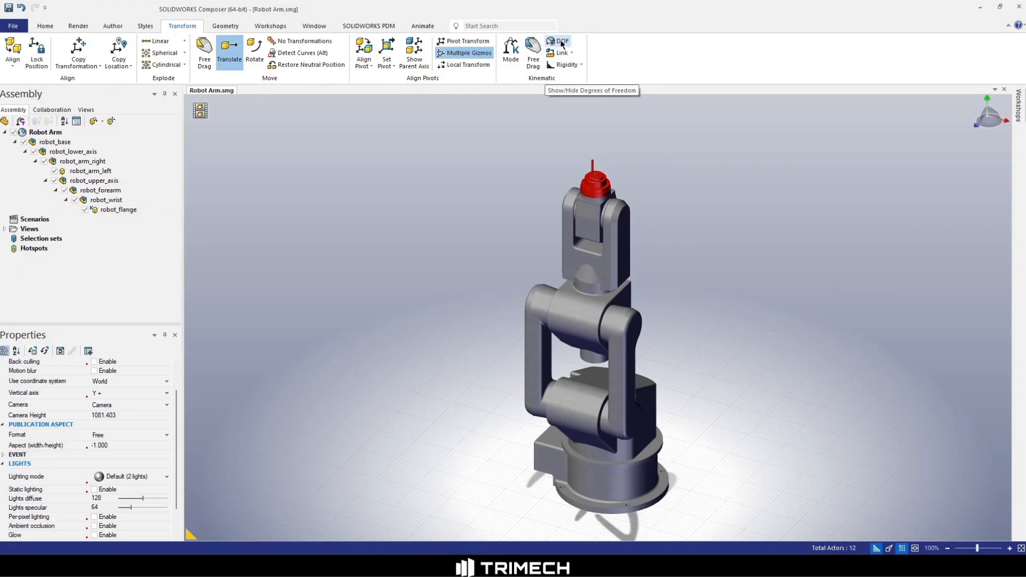
Step: Show DOF, make robot_lower_axis a Linear link along X+, and pick robot_arm_left's link type
left_click(557, 41)
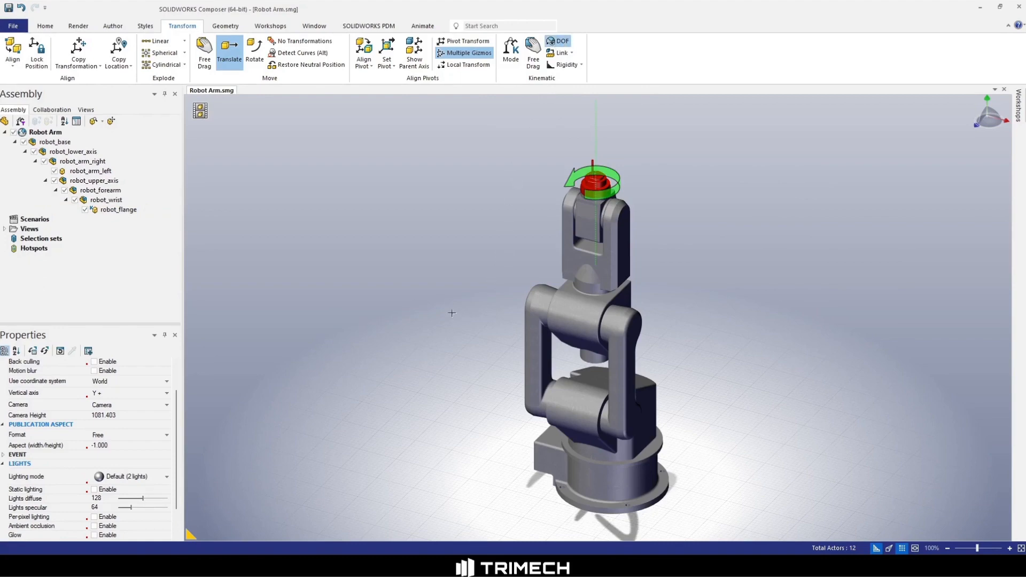
left_click(595, 261)
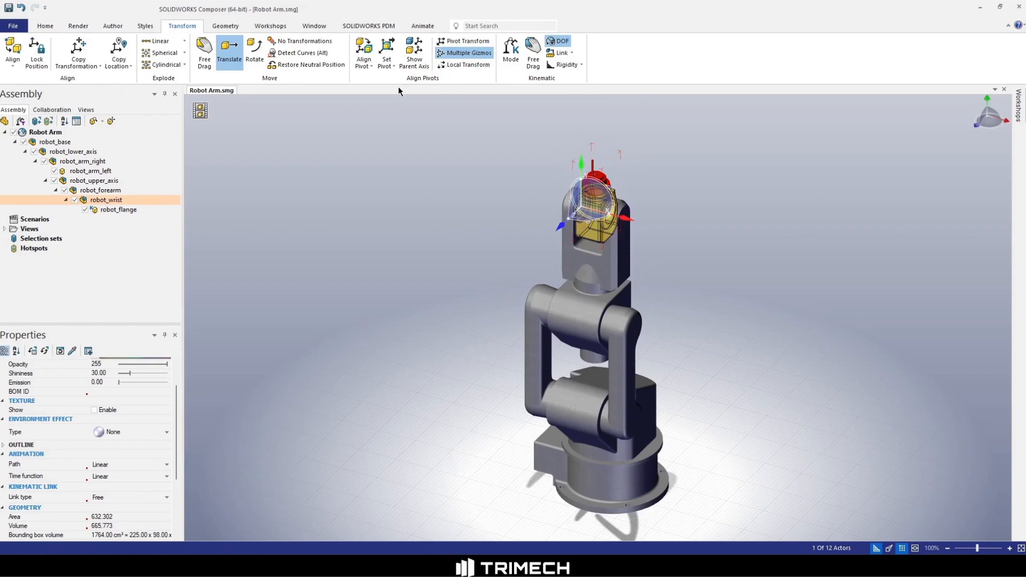
mouse_move(110, 501)
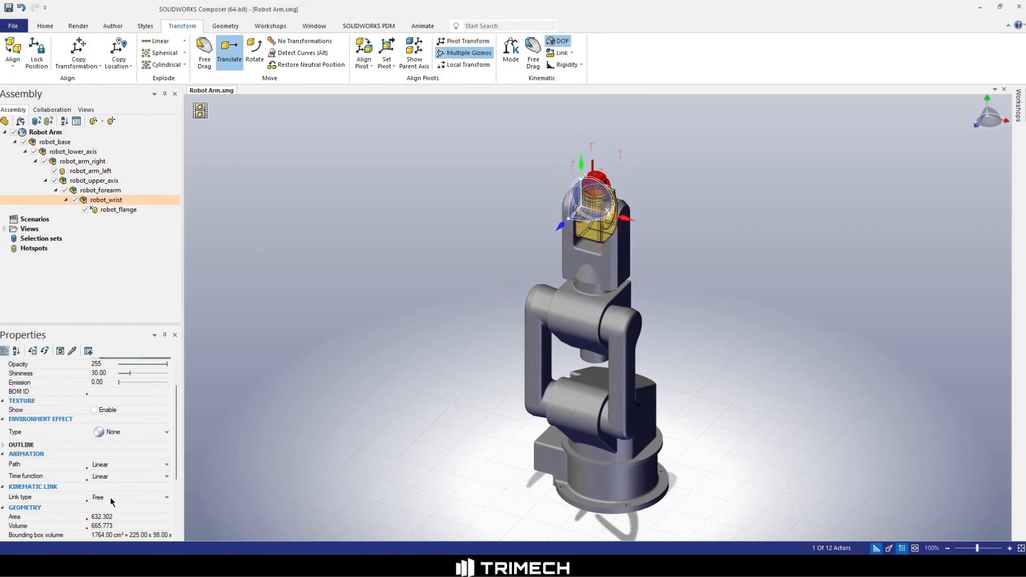
left_click(128, 497)
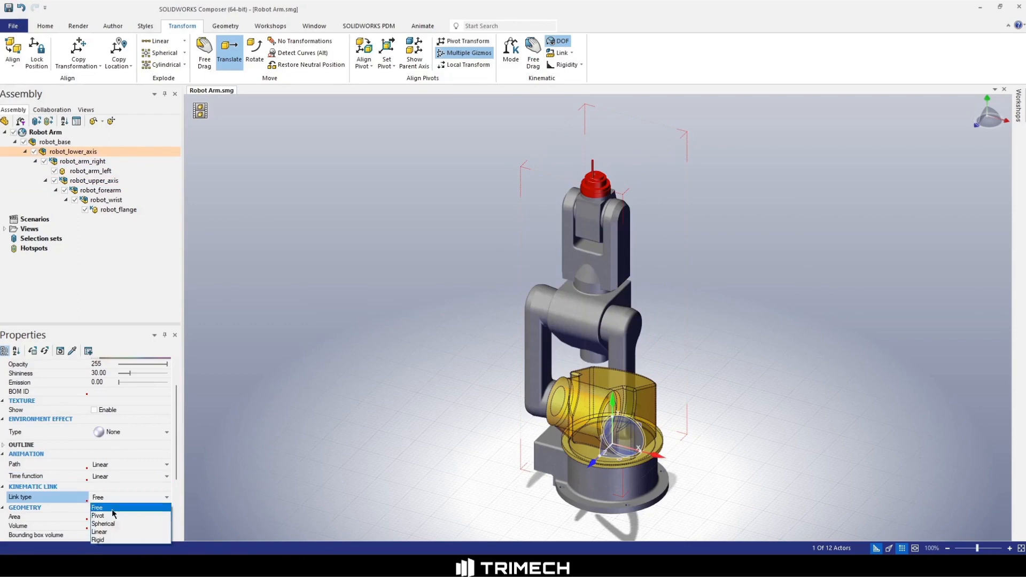
left_click(99, 531)
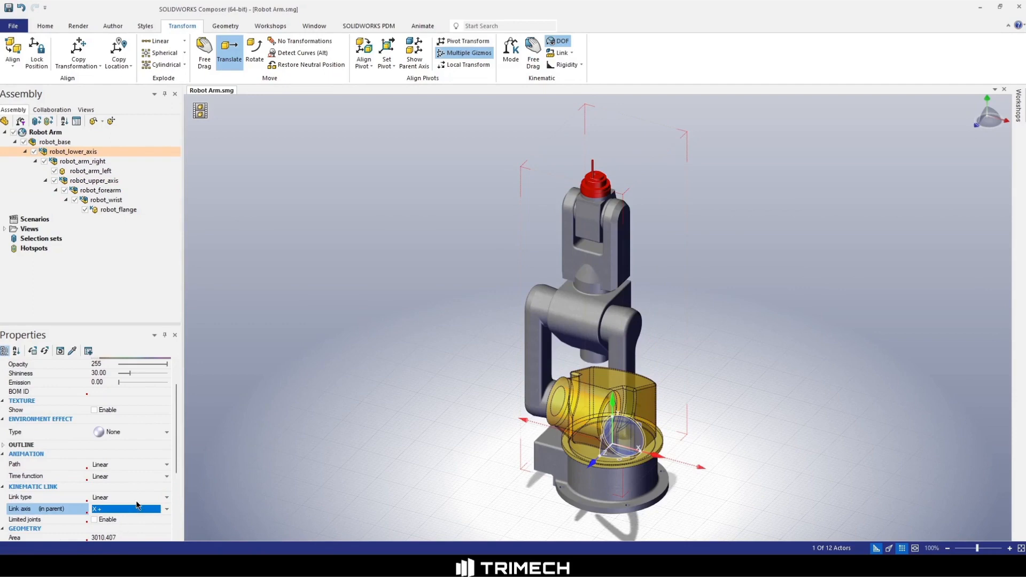
left_click(128, 498)
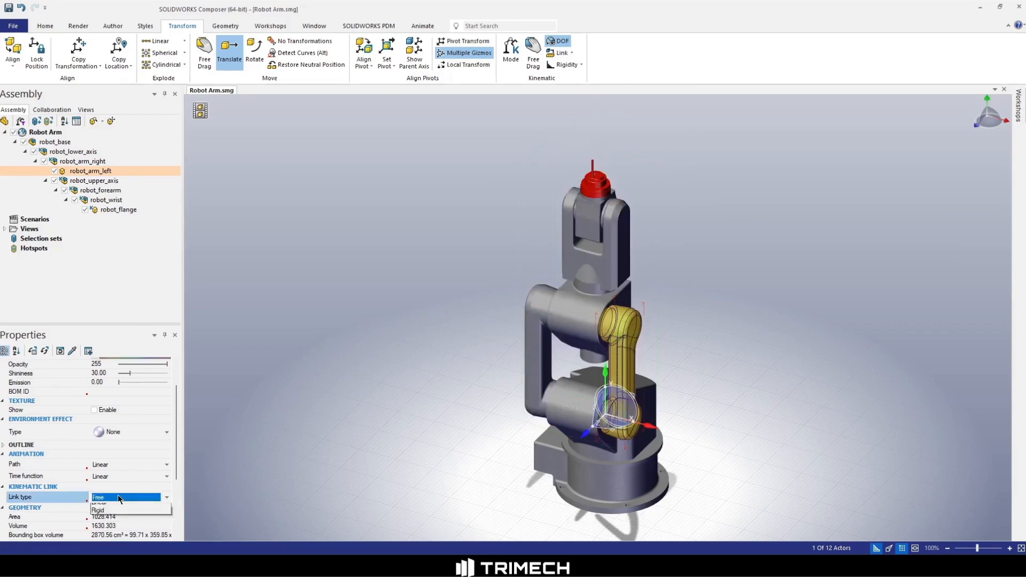
left_click(98, 510)
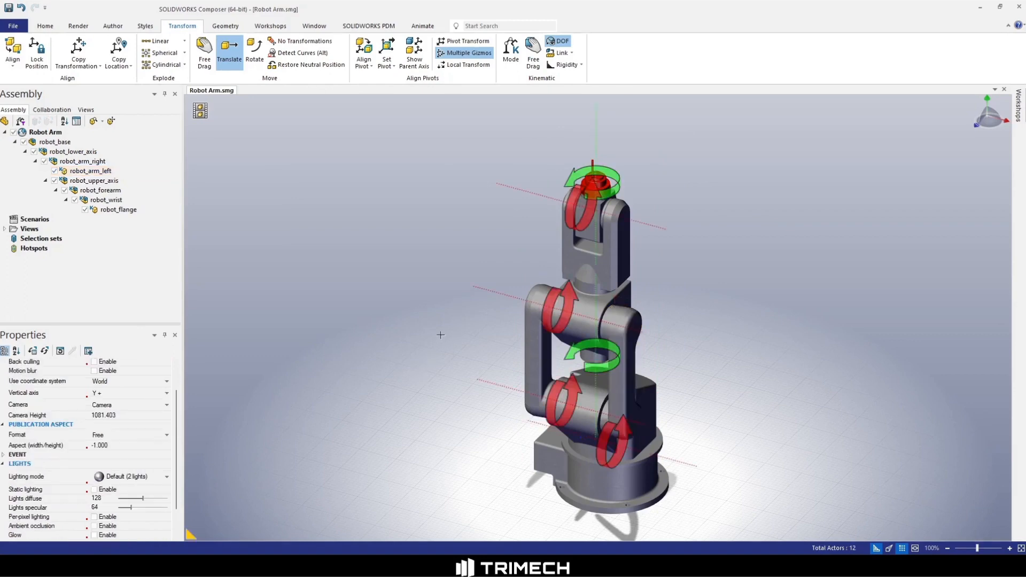
mouse_move(437, 324)
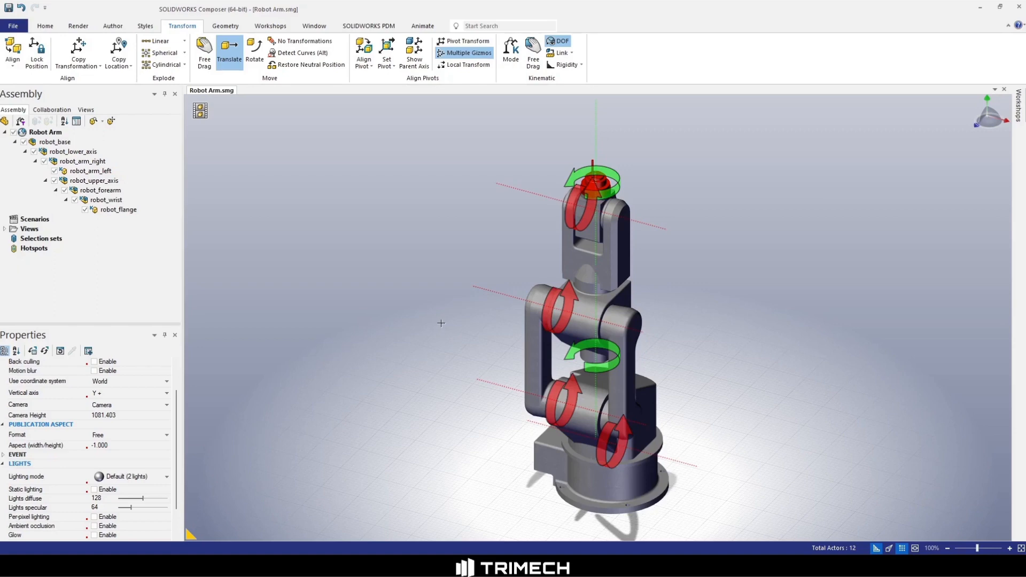
mouse_move(421, 368)
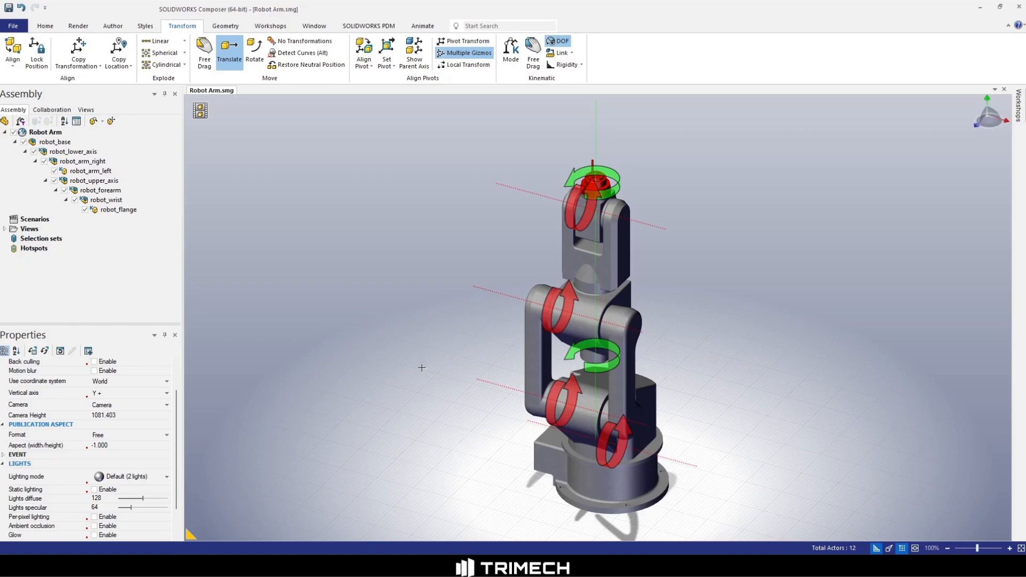
Step: Change robot_lower_axis's link axis so the base pivots about the vertical axis
left_click(72, 152)
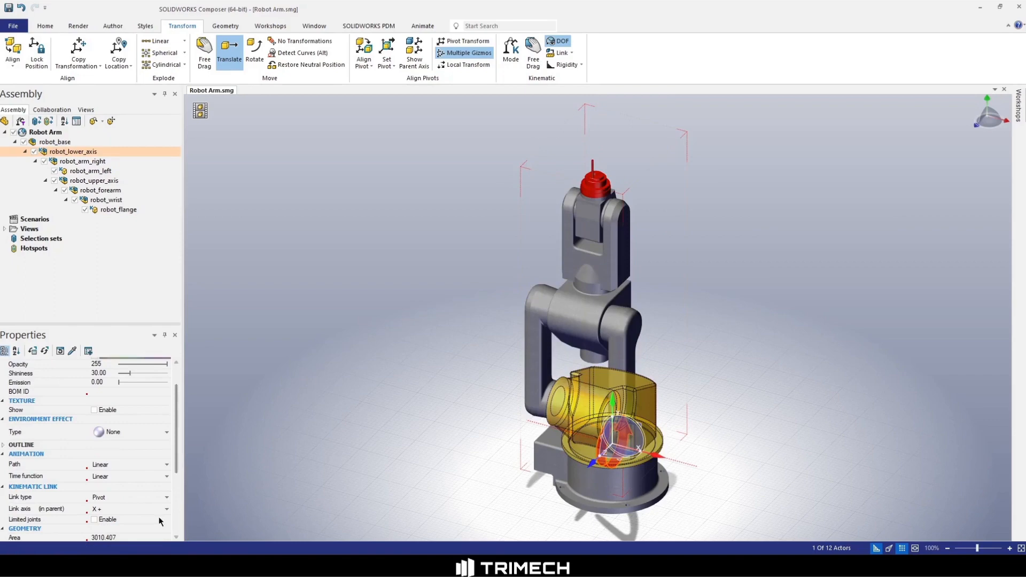
left_click(129, 508)
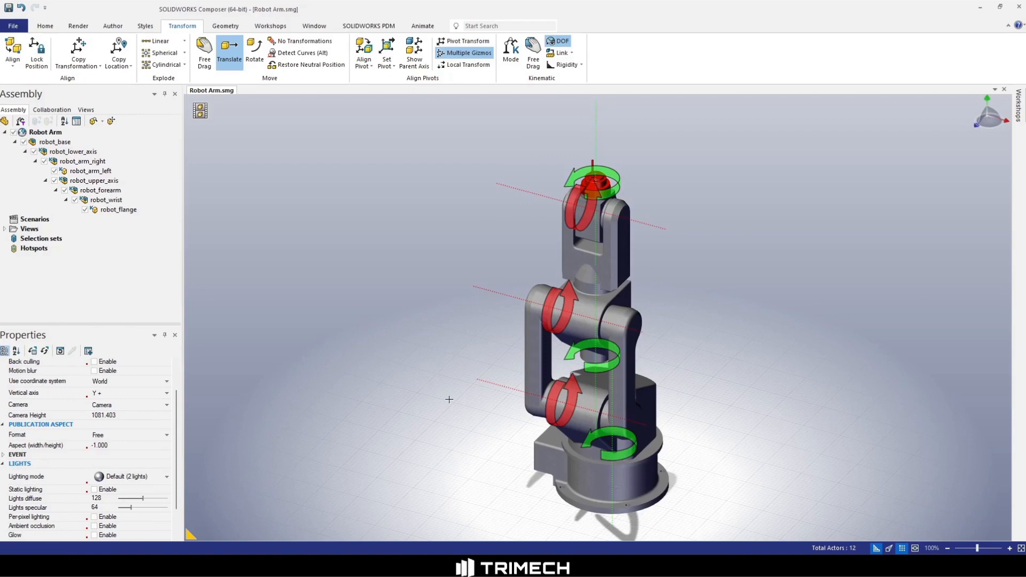
mouse_move(475, 376)
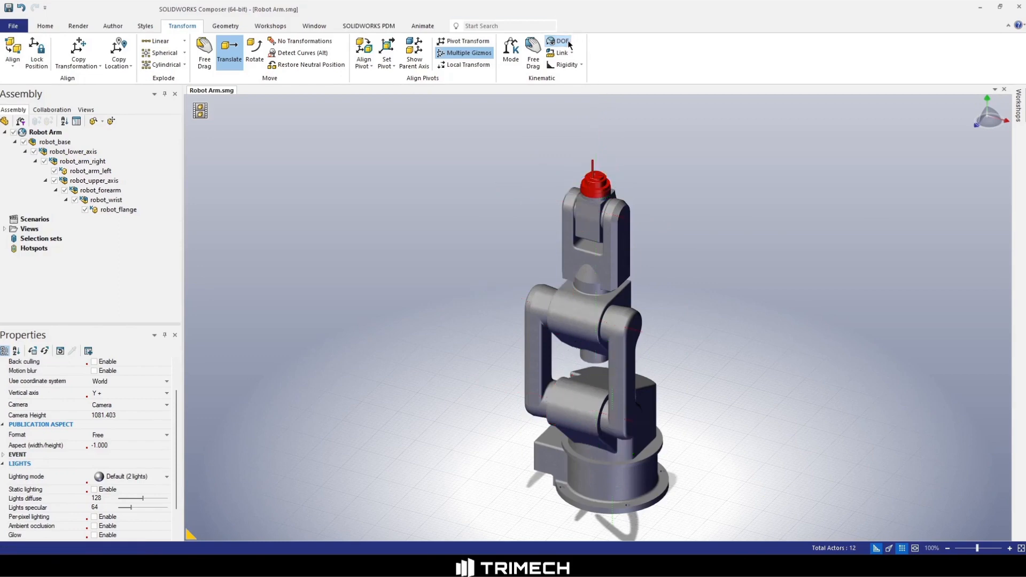
Step: Show the saved views list, refresh its thumbnails, and clear the scene selection
left_click(85, 109)
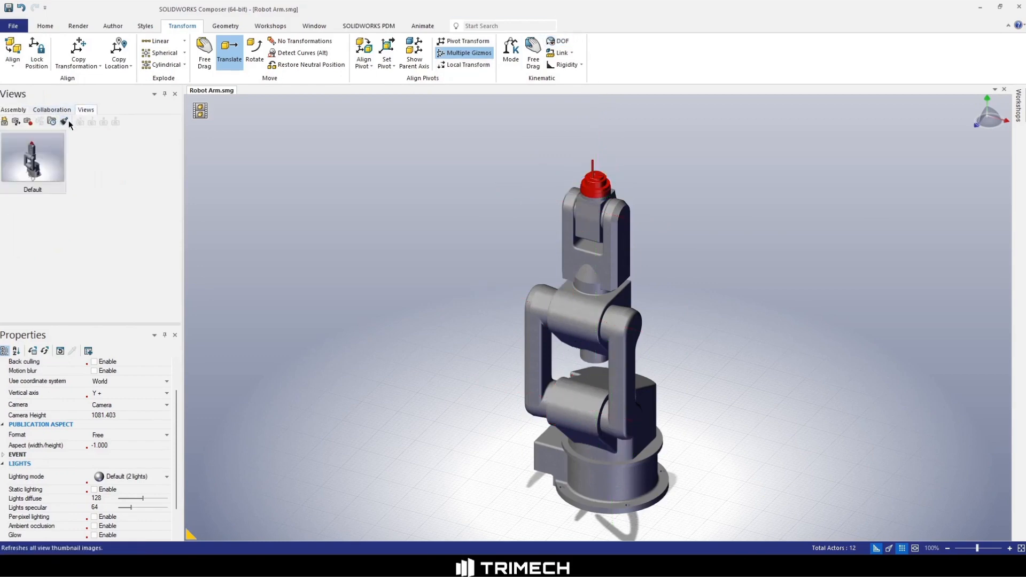
left_click(30, 122)
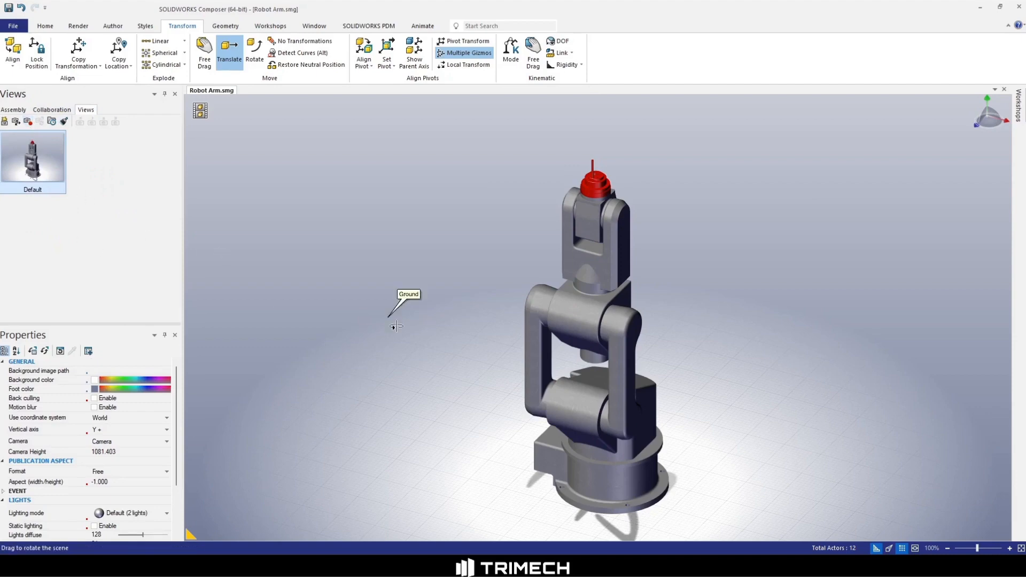
left_click(592, 184)
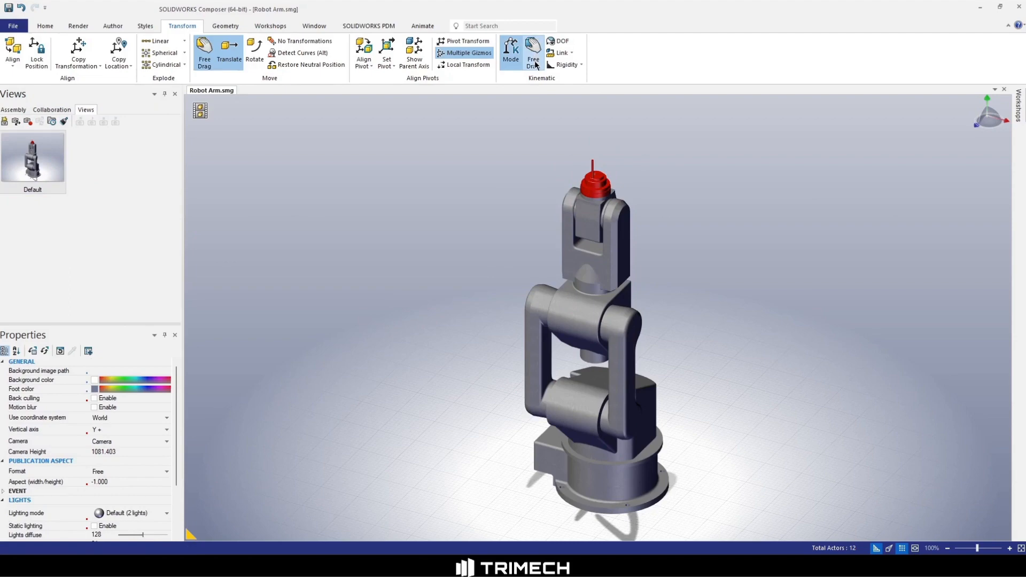
Step: Drag the arm links into three poses, saving them as View 1, View 2 and View 3
left_click(592, 177)
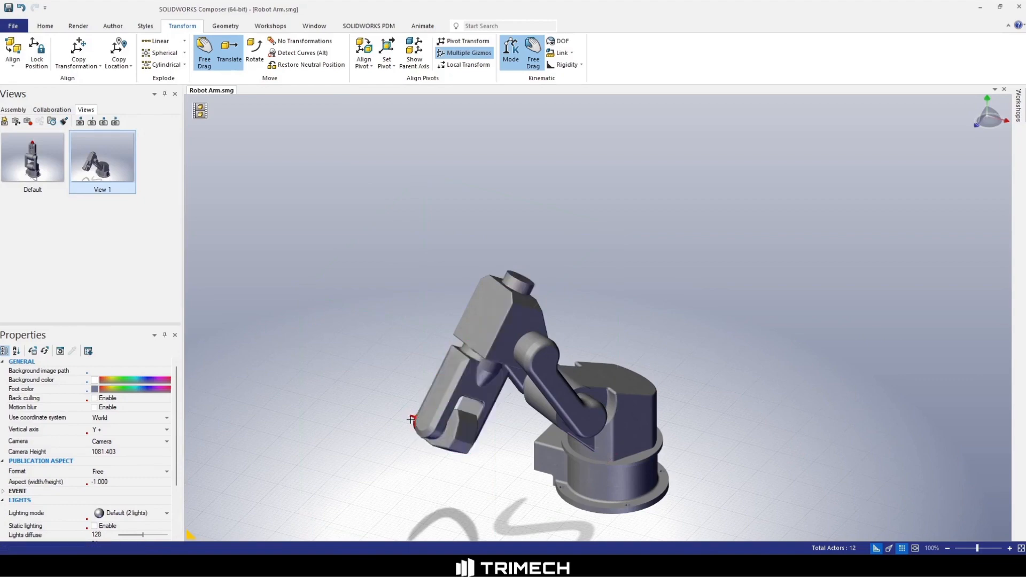
left_click(432, 367)
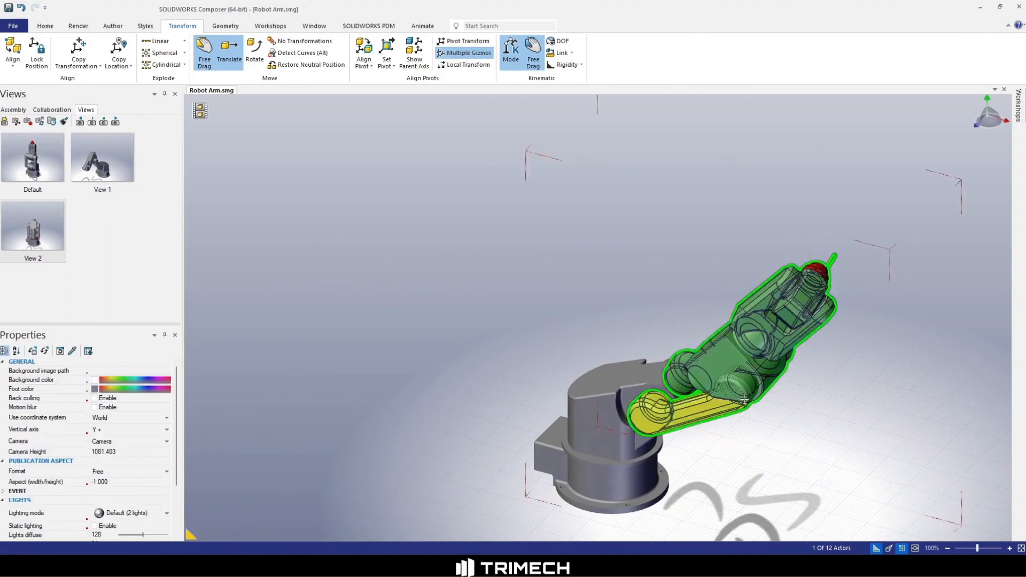
left_click(5, 122)
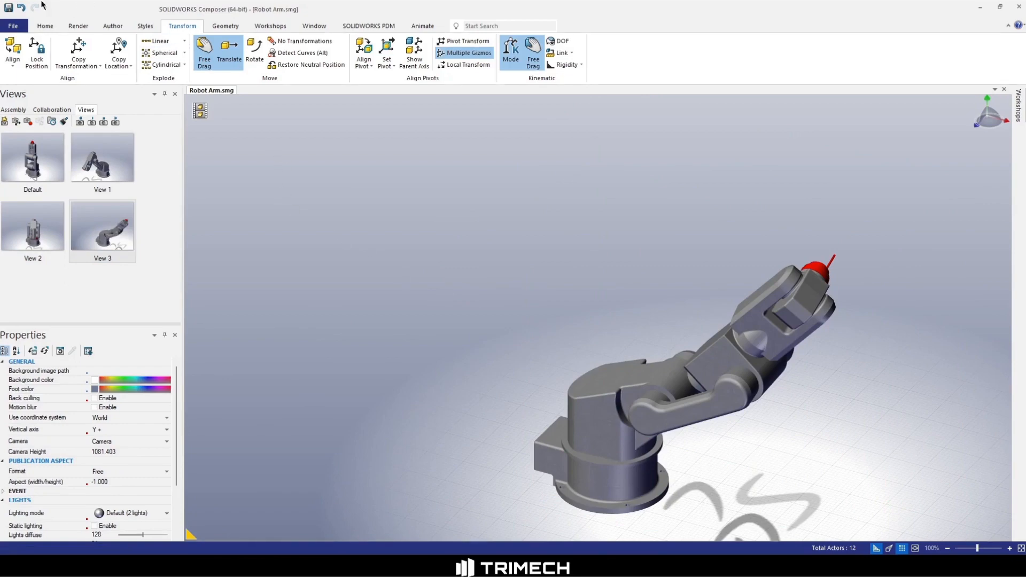
Step: Key View 1, View 2, View 3 and Default on the animation timeline at 1–4 seconds
left_click(45, 25)
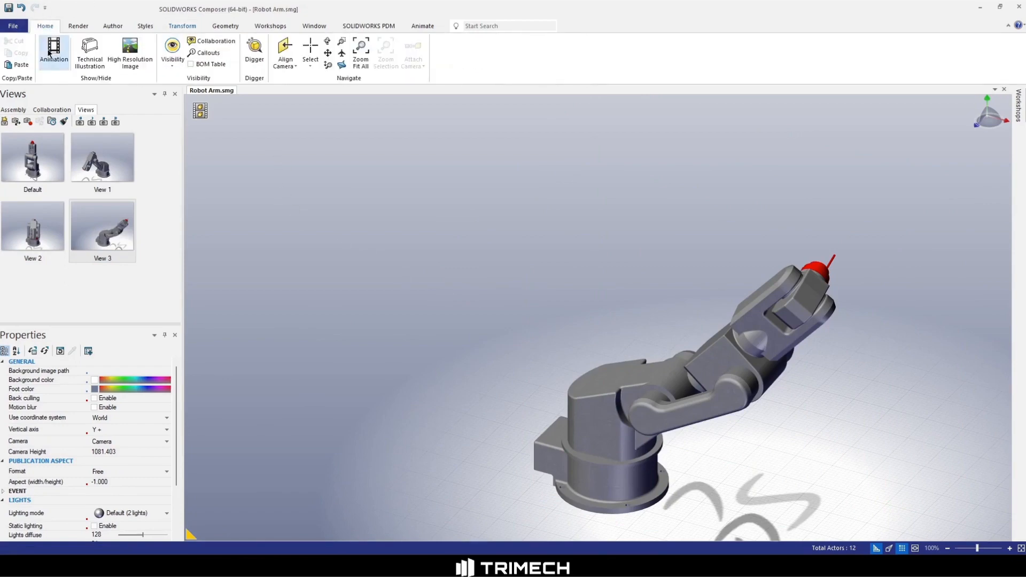
left_click(54, 52)
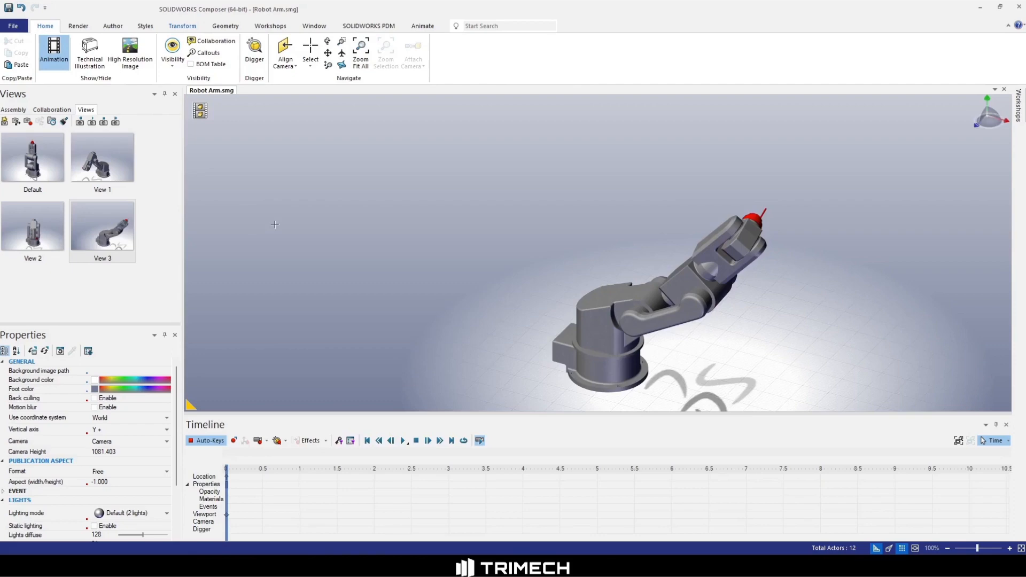
left_click(102, 157)
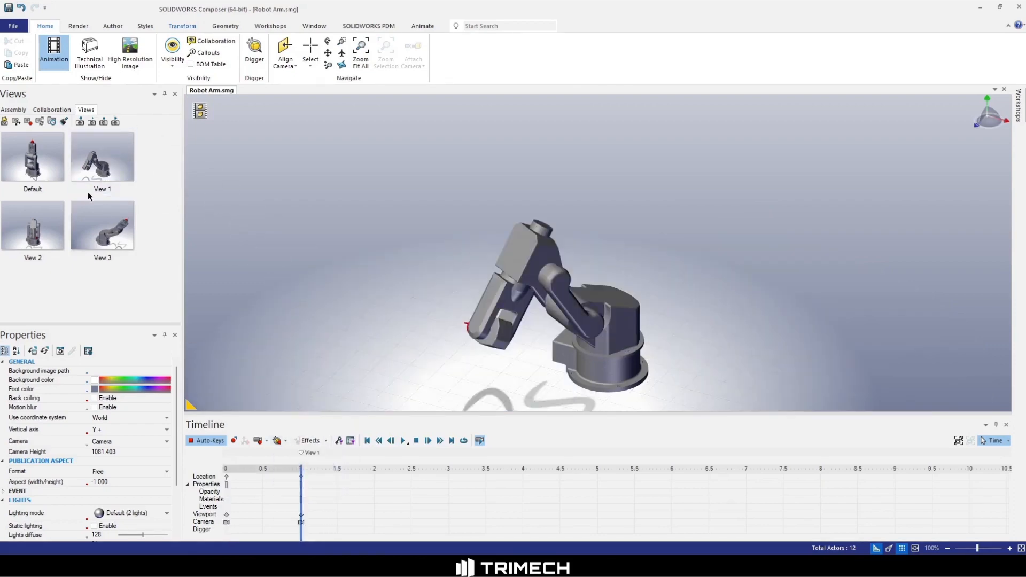
left_click(32, 225)
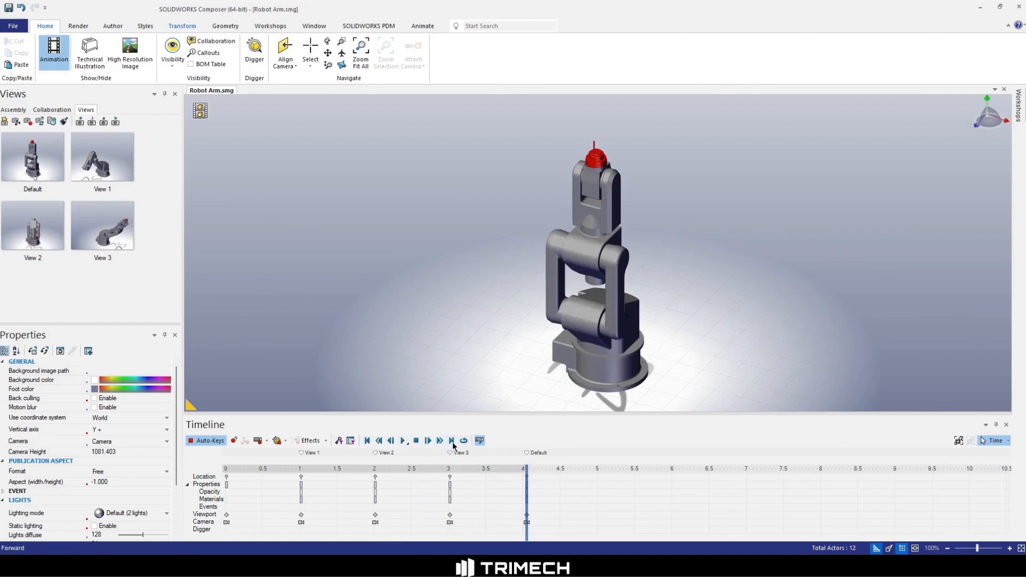
Step: Enable looping, then play and pause the animation
left_click(402, 440)
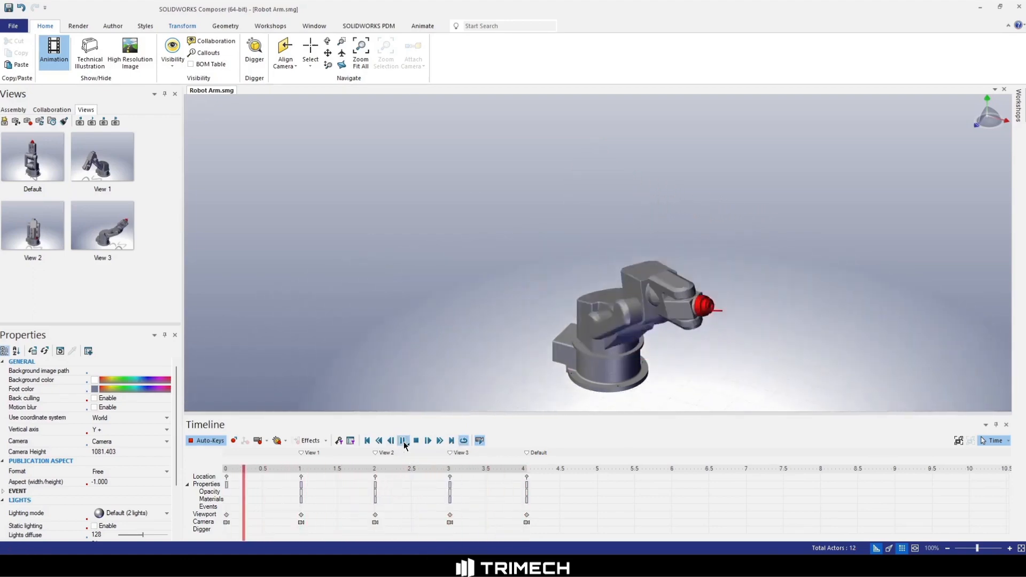
left_click(402, 440)
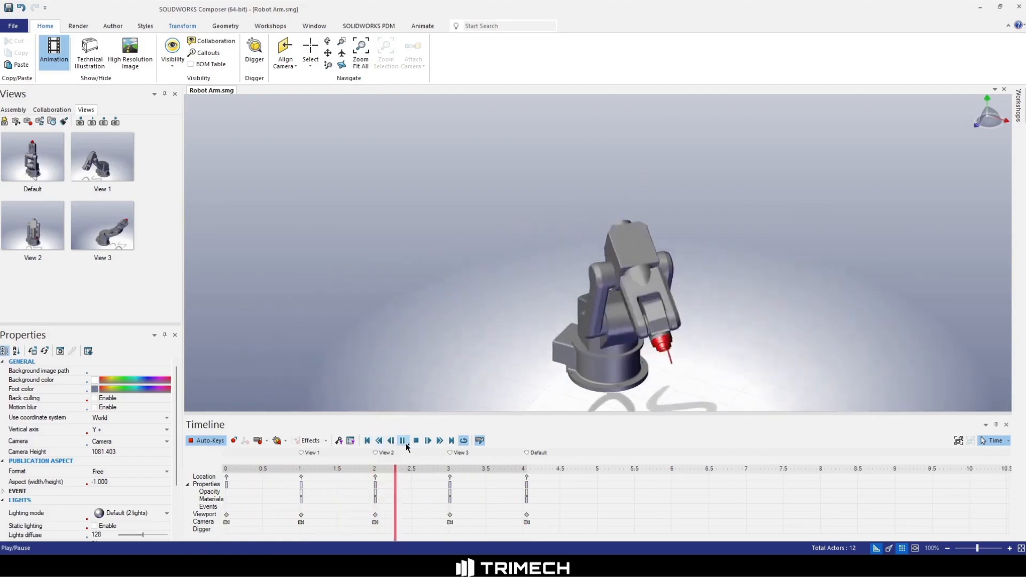
left_click(403, 440)
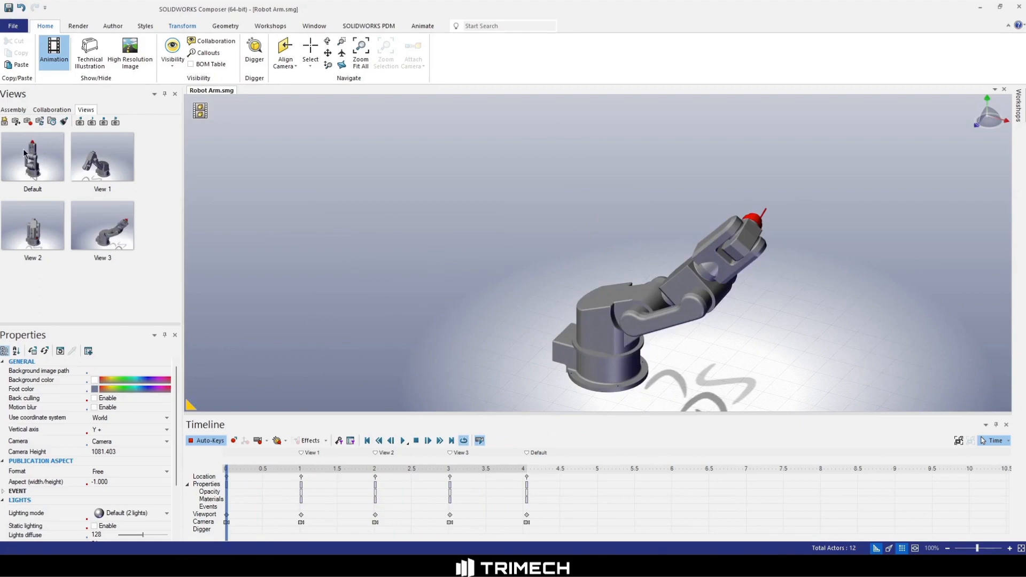
Step: Key the Default view at 0 seconds and move the playhead to the timeline end
left_click(32, 156)
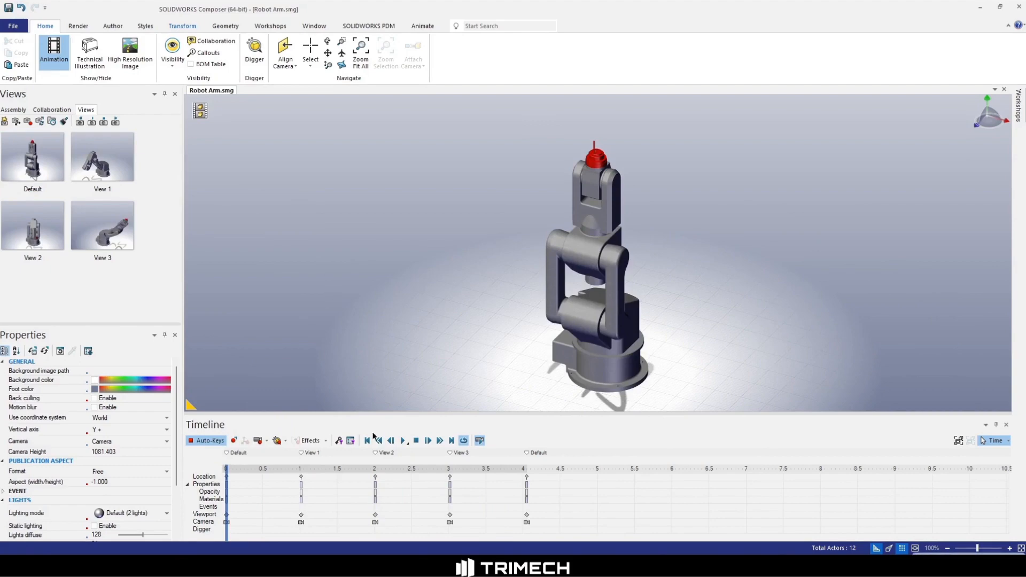
left_click(402, 440)
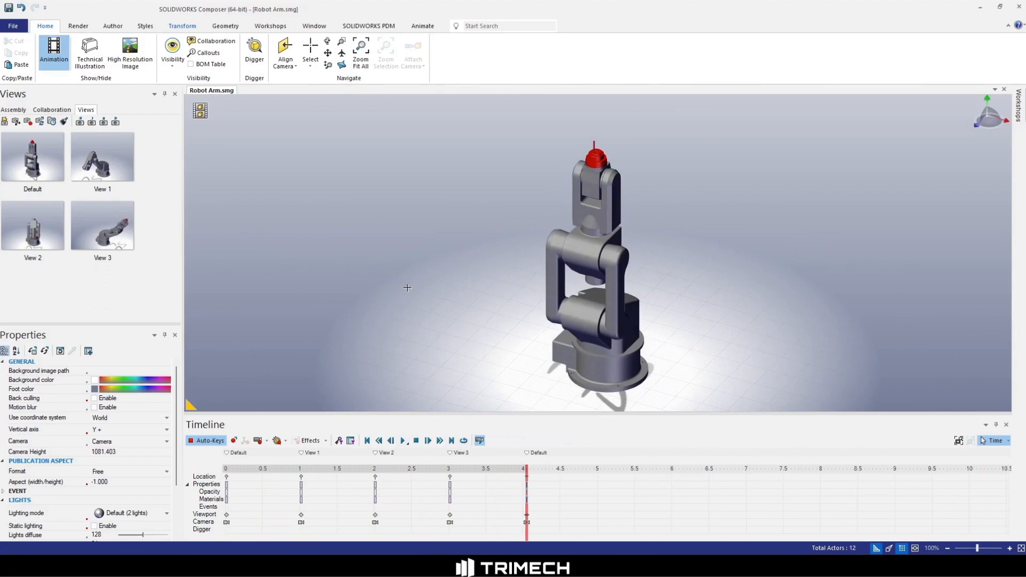
mouse_move(406, 283)
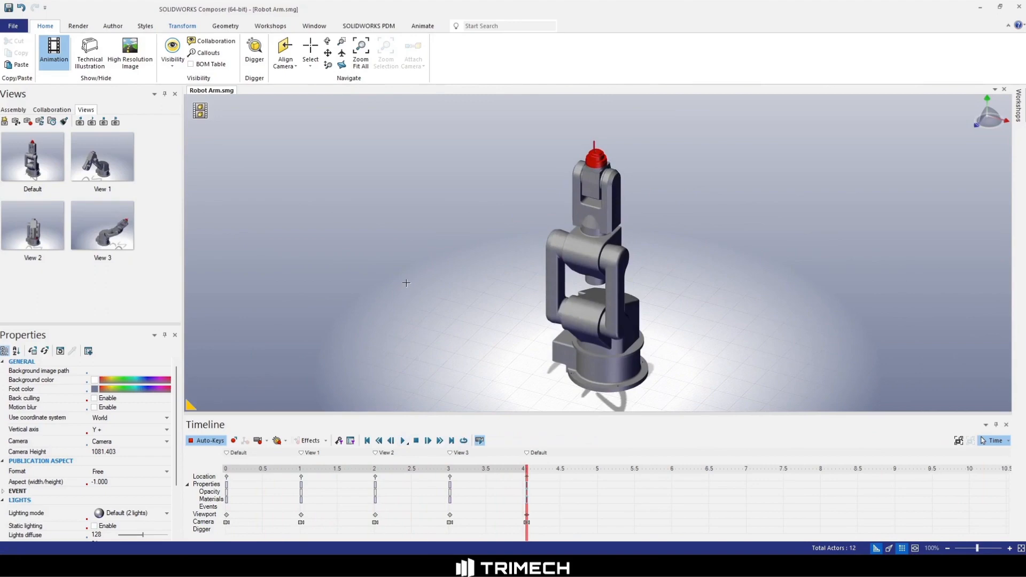